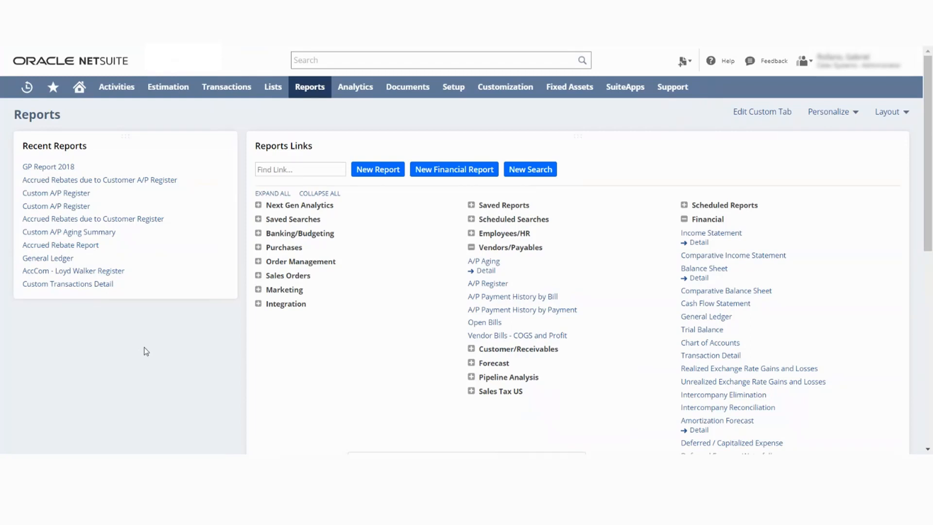
pyautogui.moveTo(156, 342)
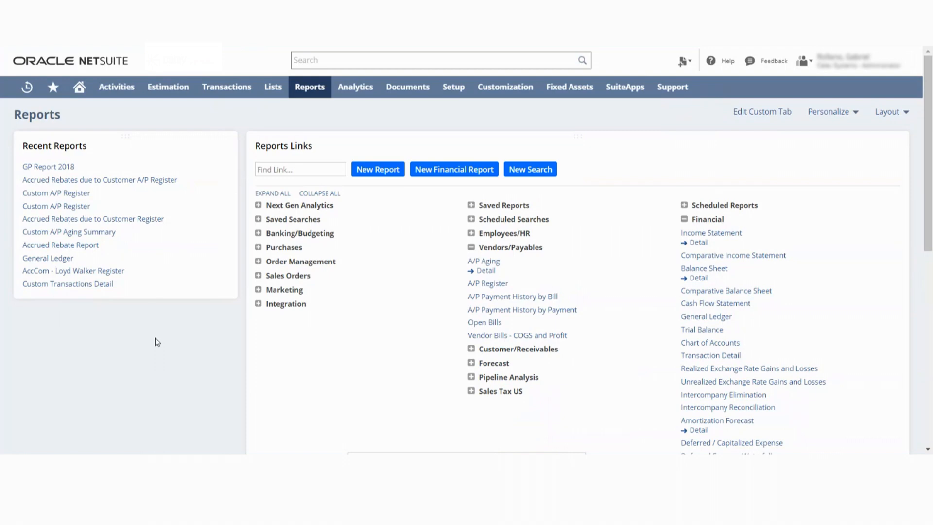
pyautogui.moveTo(142, 254)
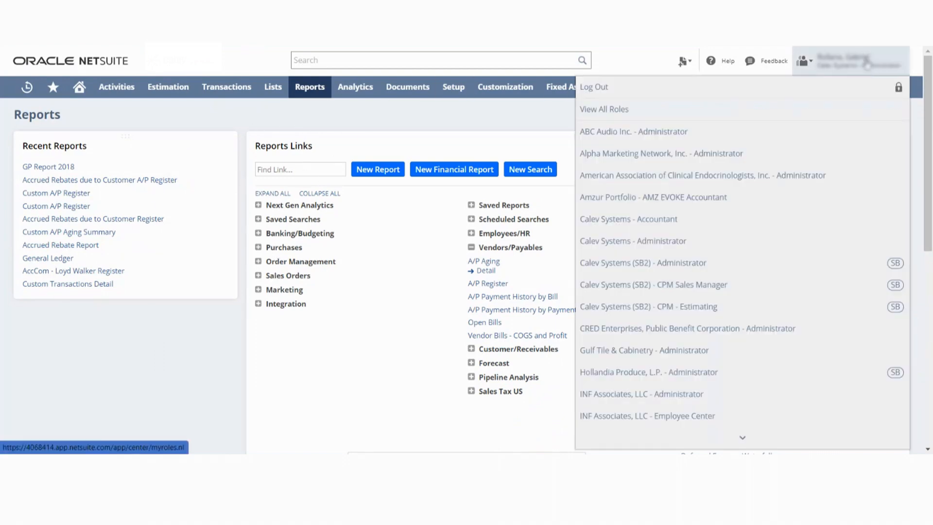
# - Open the Vendor Bills - COGS and Profit report, then view the CS Print Jobs Bills w COGS and Profits script
pyautogui.click(309, 86)
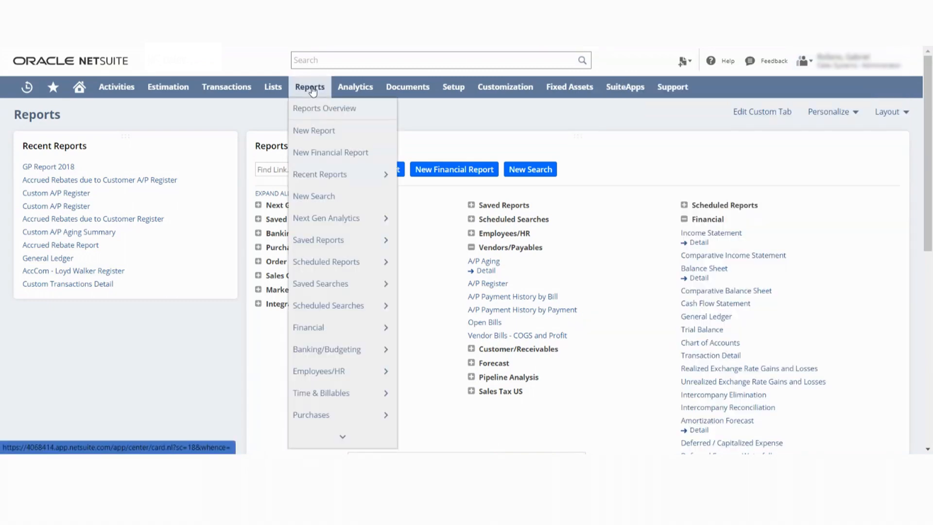
pyautogui.moveTo(318, 113)
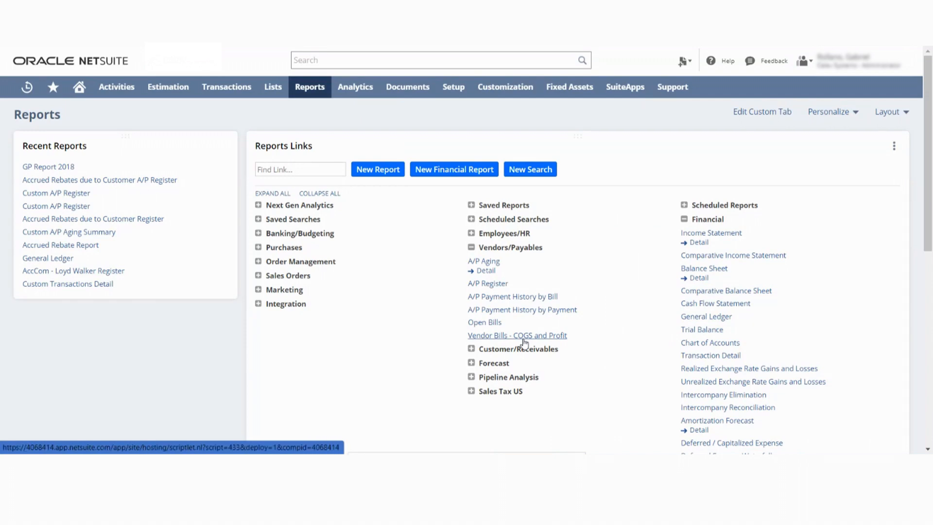
pyautogui.click(517, 335)
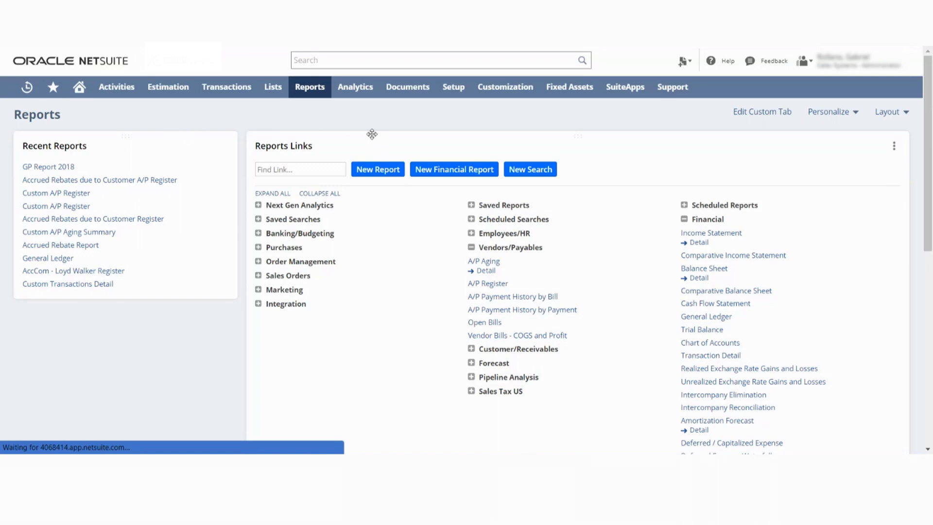
pyautogui.click(505, 87)
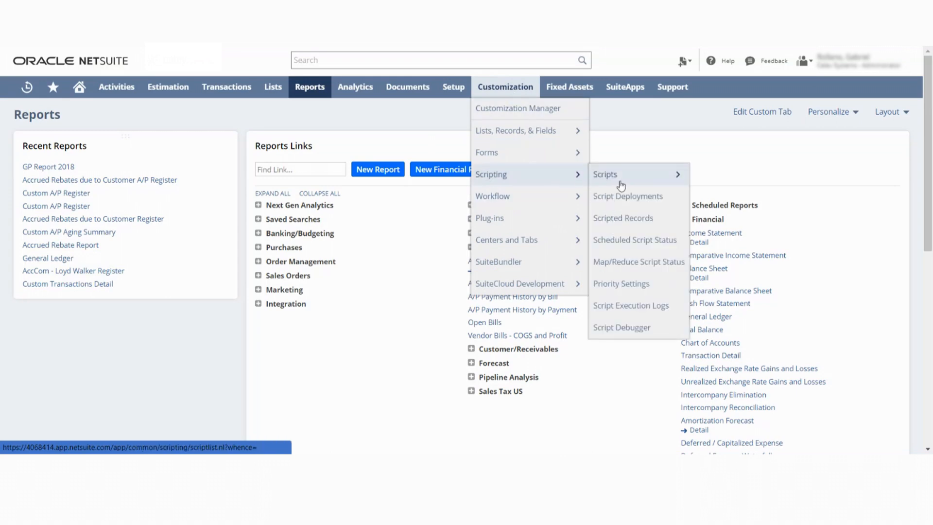
pyautogui.click(605, 175)
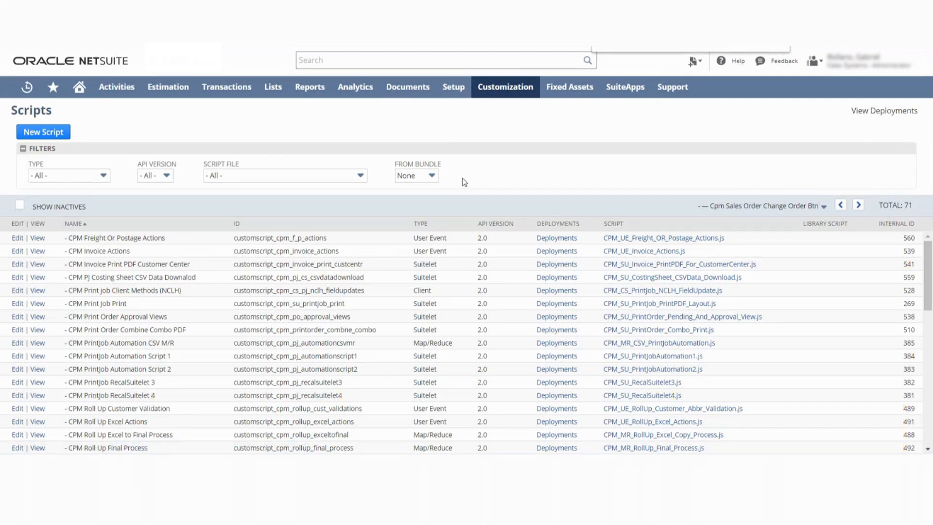
pyautogui.click(859, 206)
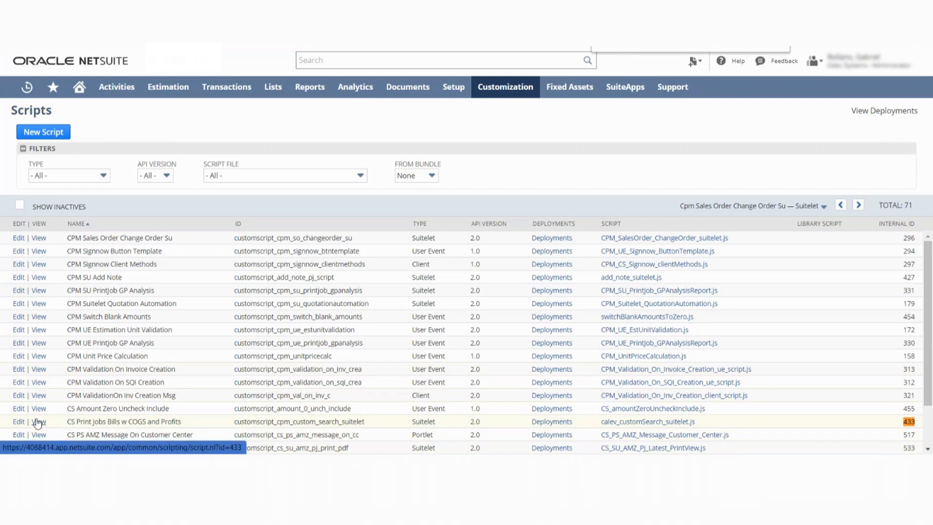
pyautogui.click(38, 422)
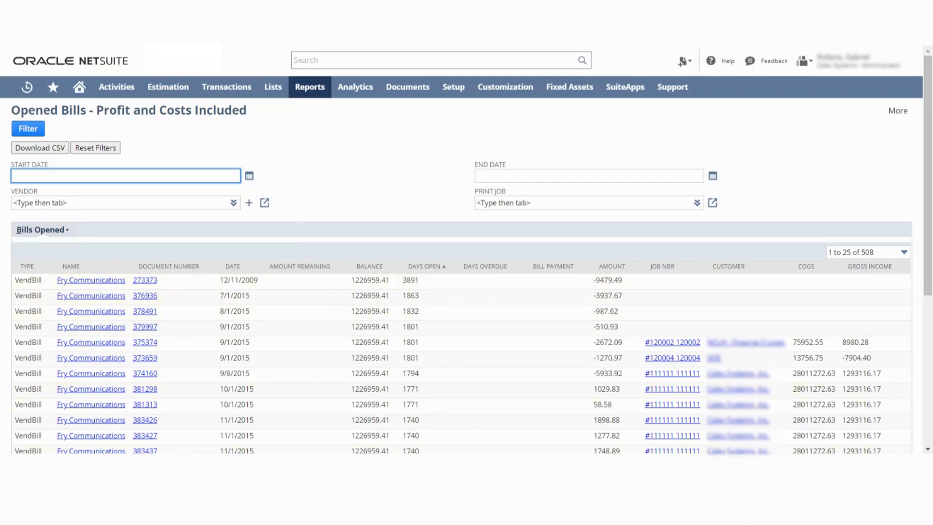
pyautogui.moveTo(346, 368)
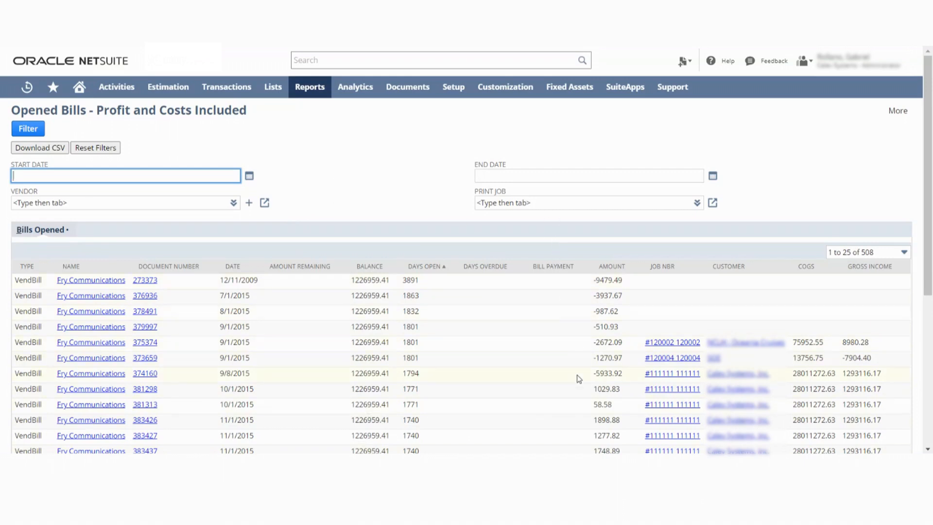
pyautogui.moveTo(606, 248)
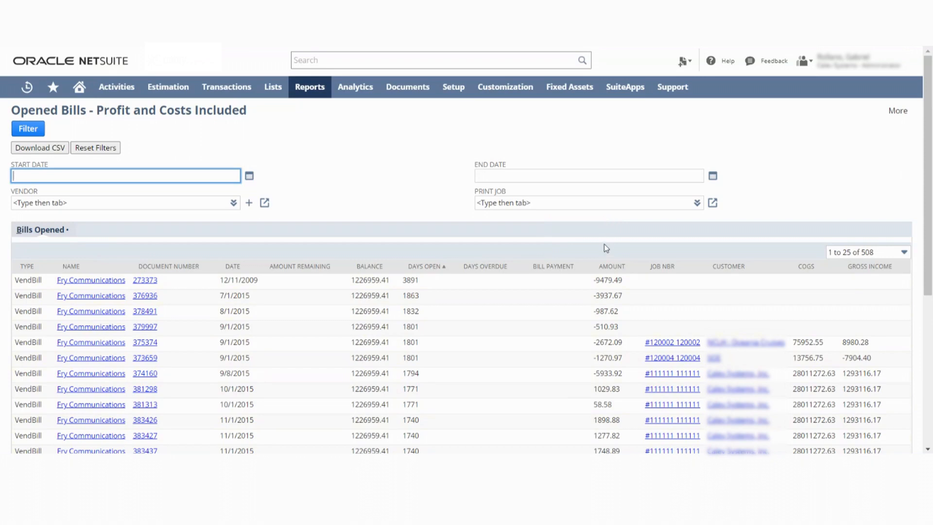
pyautogui.moveTo(878, 405)
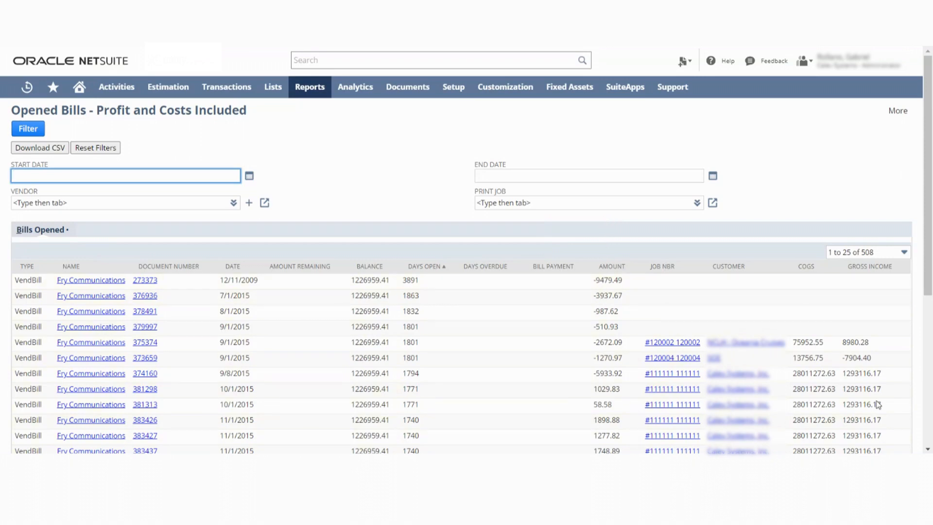
pyautogui.moveTo(848, 237)
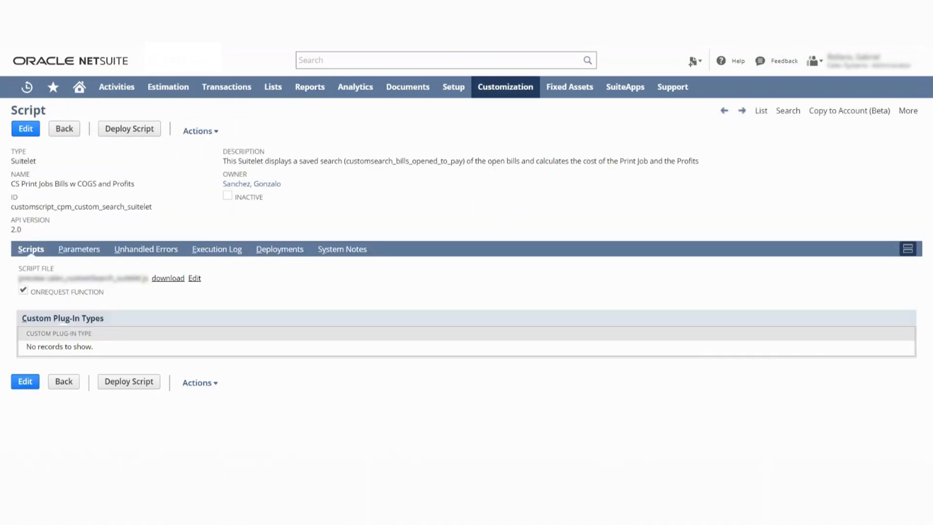
pyautogui.moveTo(114, 273)
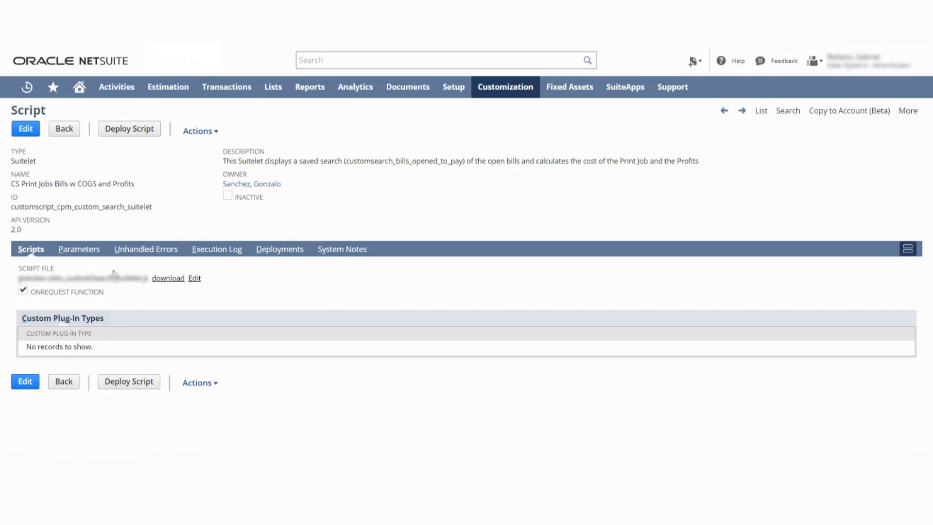
# - Search globally for 'vendor bills open' to list the Opened saved searches
pyautogui.click(168, 278)
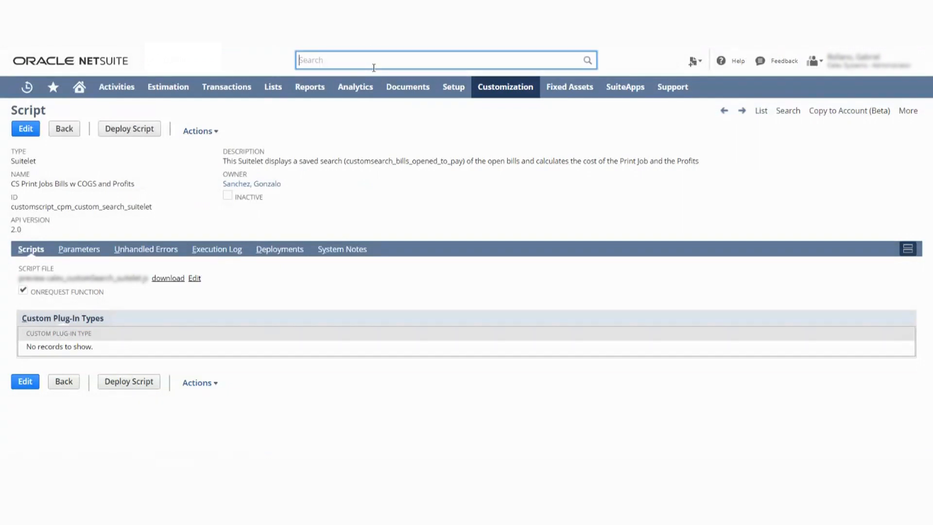
pyautogui.write('open')
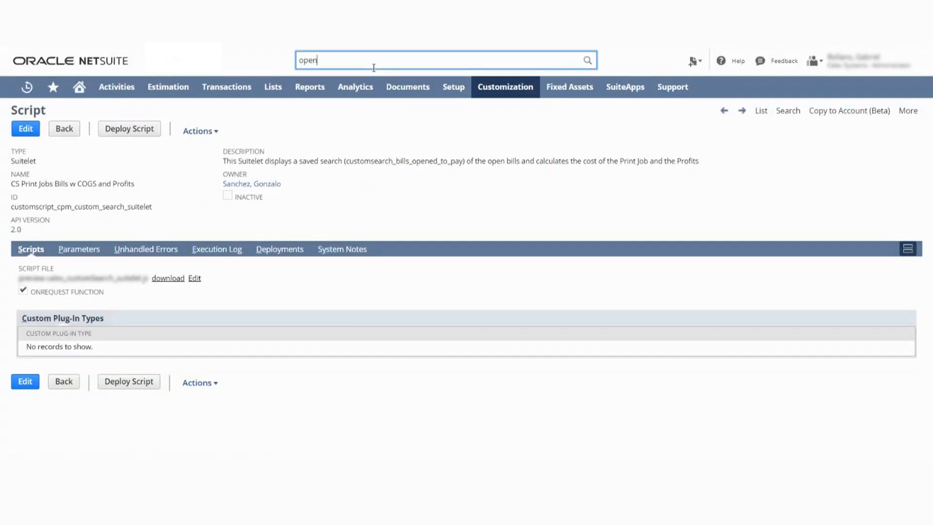
pyautogui.write('ed')
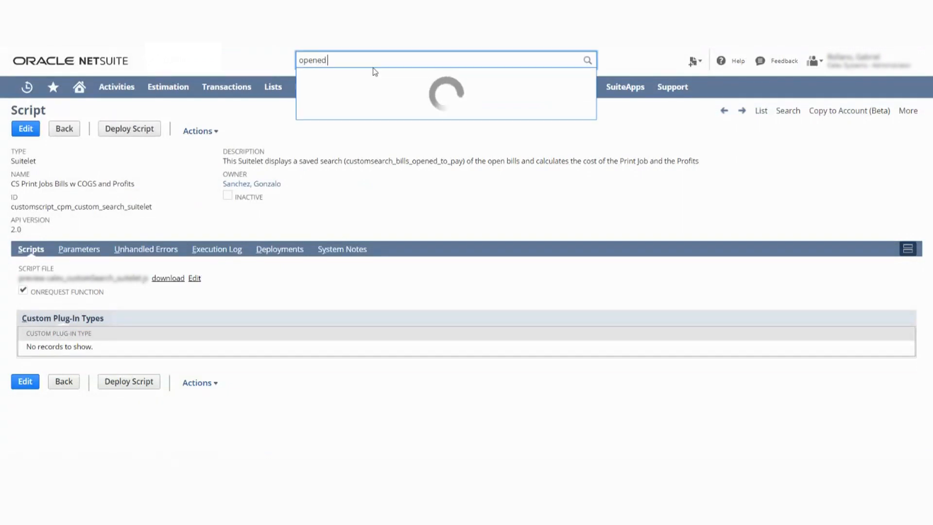
pyautogui.write('ver')
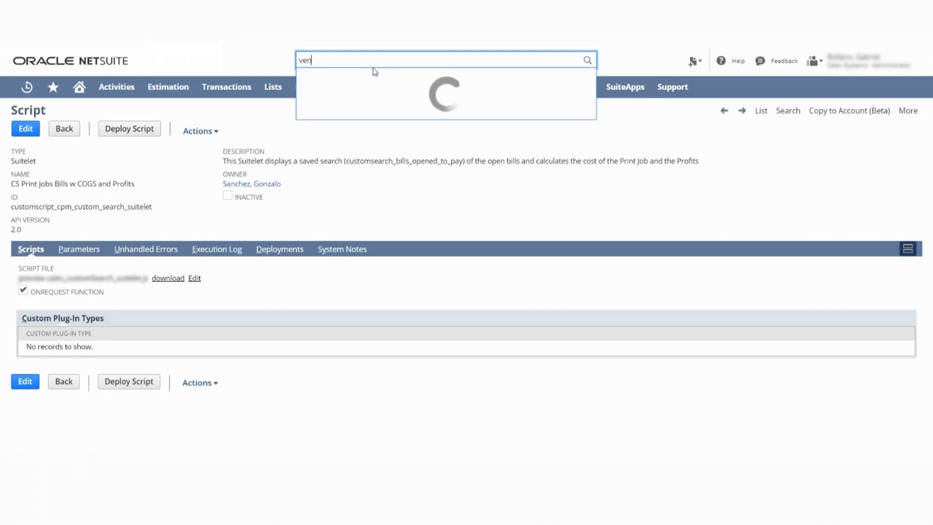
pyautogui.write('vendor bills')
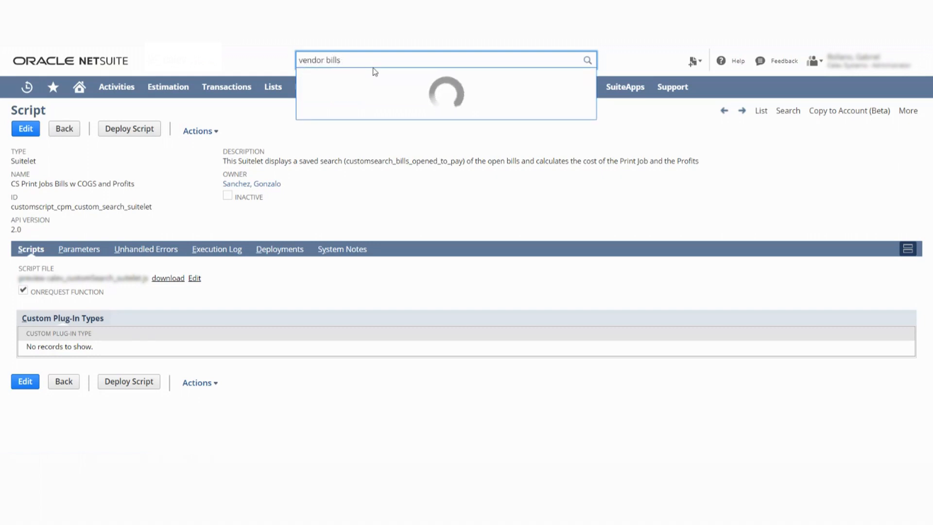
pyautogui.write('open')
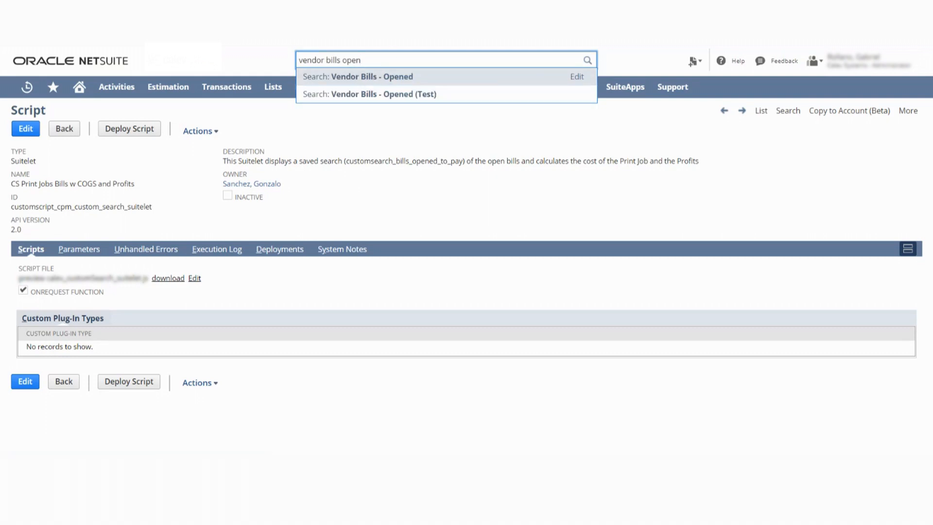
# - View the Vendor Bills - Opened search results, then return to the Opened Bills report
pyautogui.click(356, 76)
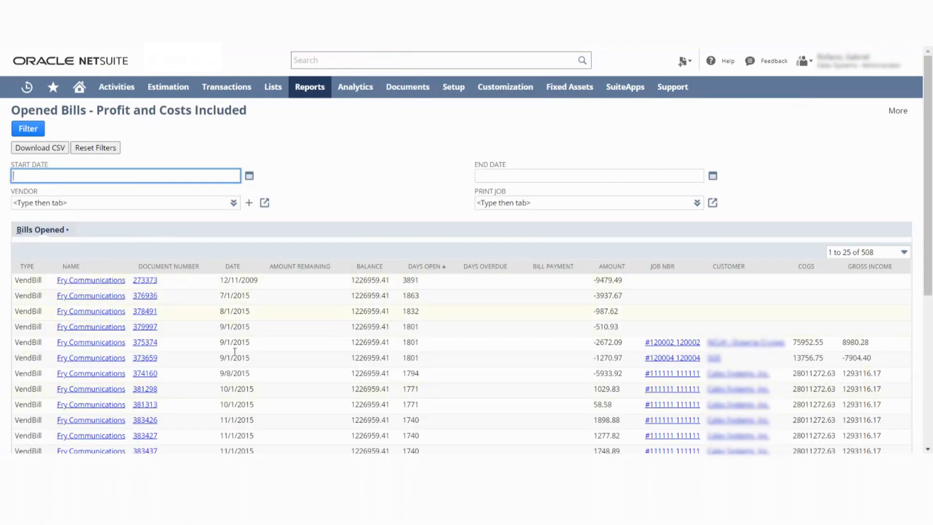
pyautogui.moveTo(426, 278)
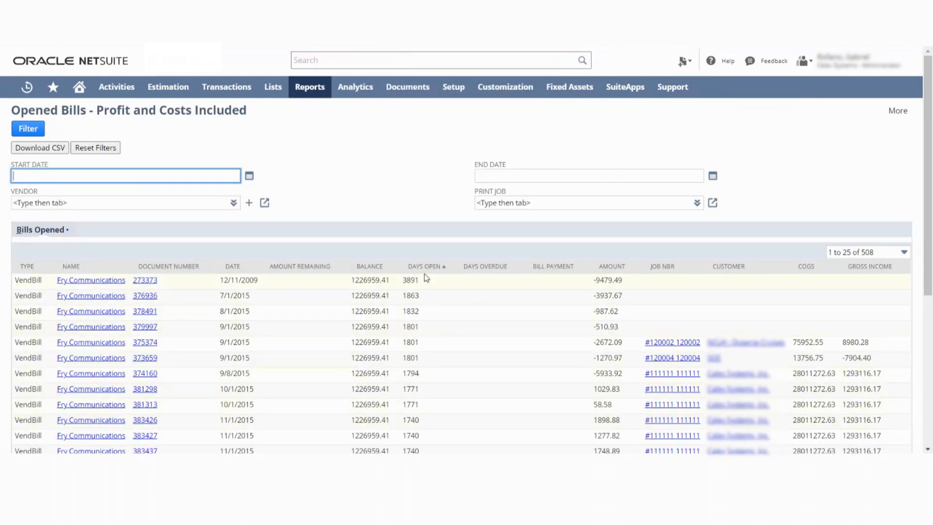
pyautogui.moveTo(695, 400)
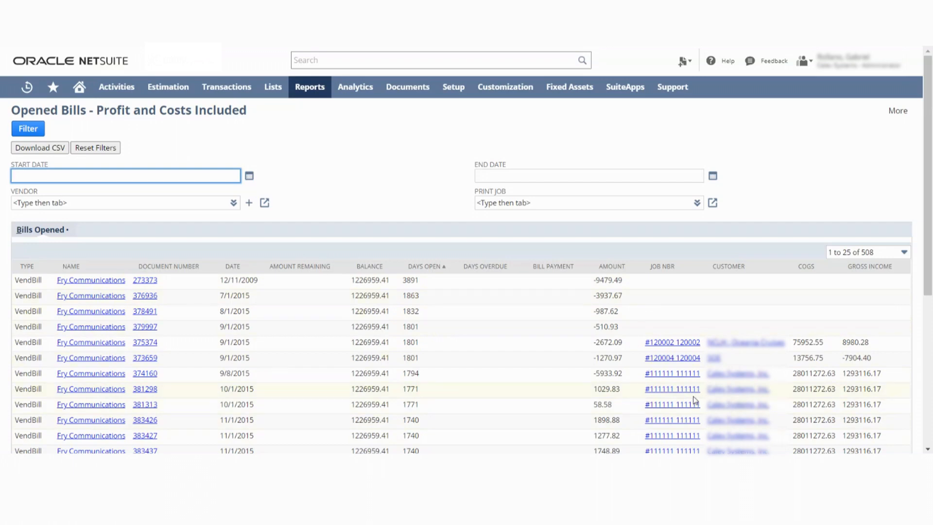
pyautogui.moveTo(701, 141)
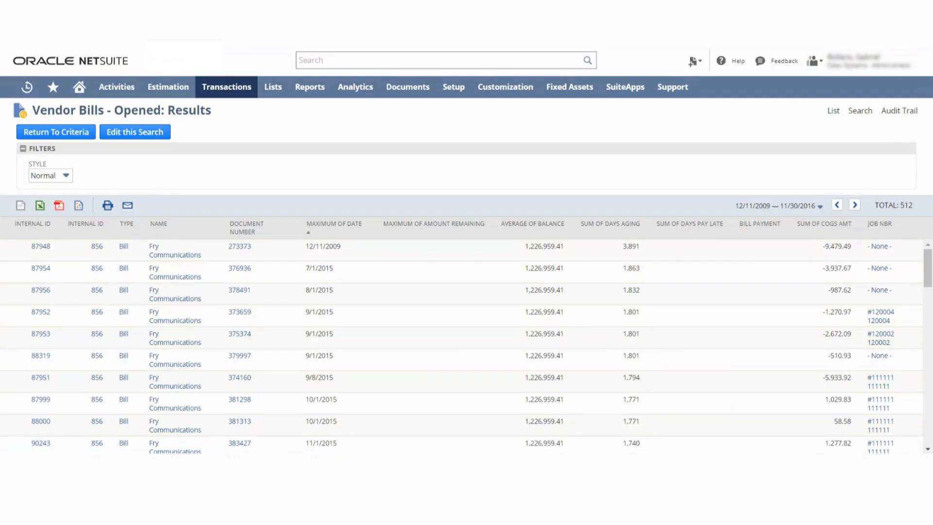
pyautogui.click(309, 87)
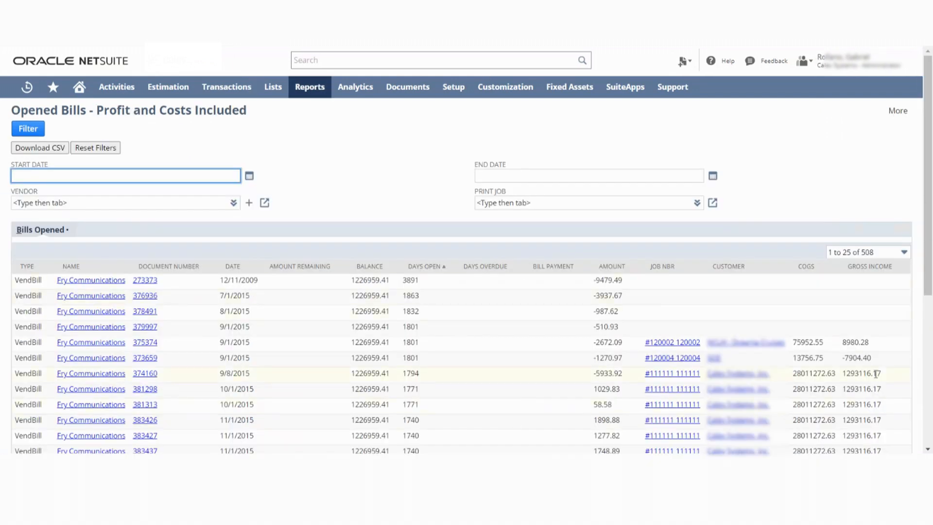
pyautogui.moveTo(816, 211)
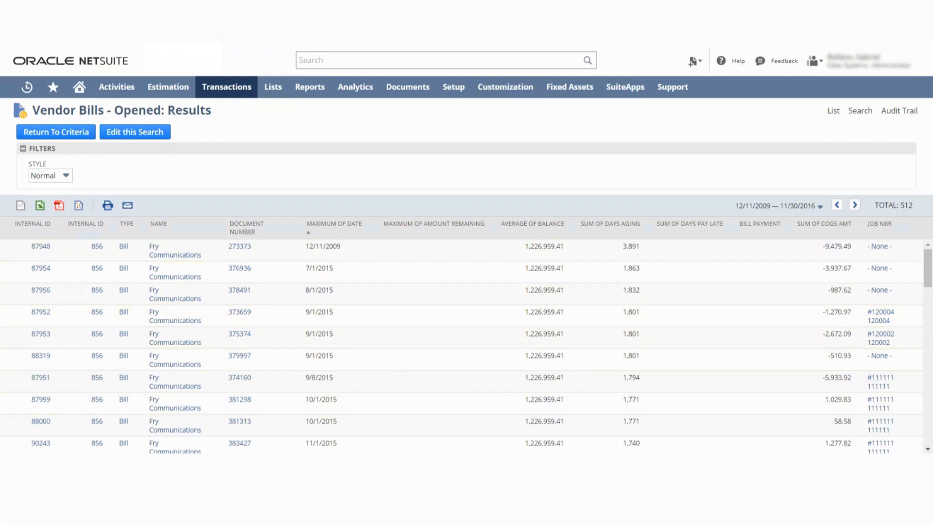
# - Search 'vendor bills open' and scroll through the suitelet's source code
pyautogui.write('vendor bills open')
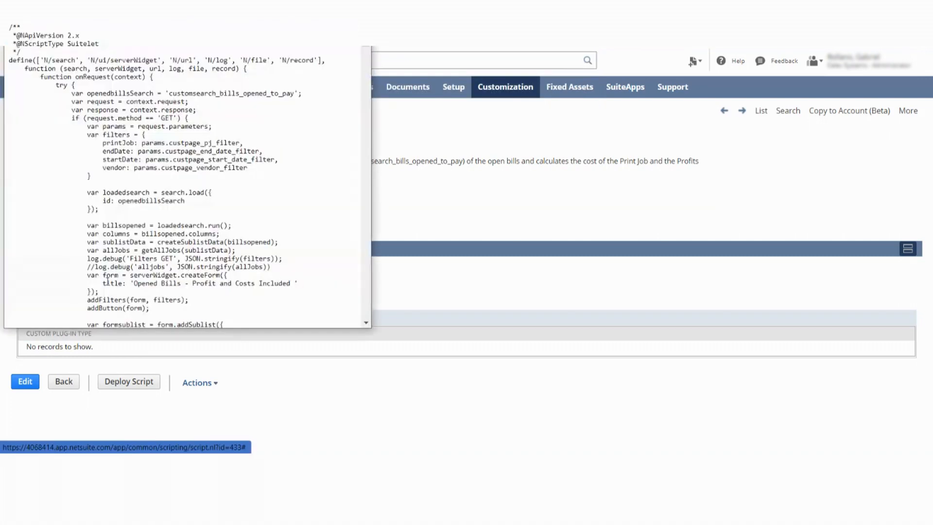
pyautogui.scroll(-3)
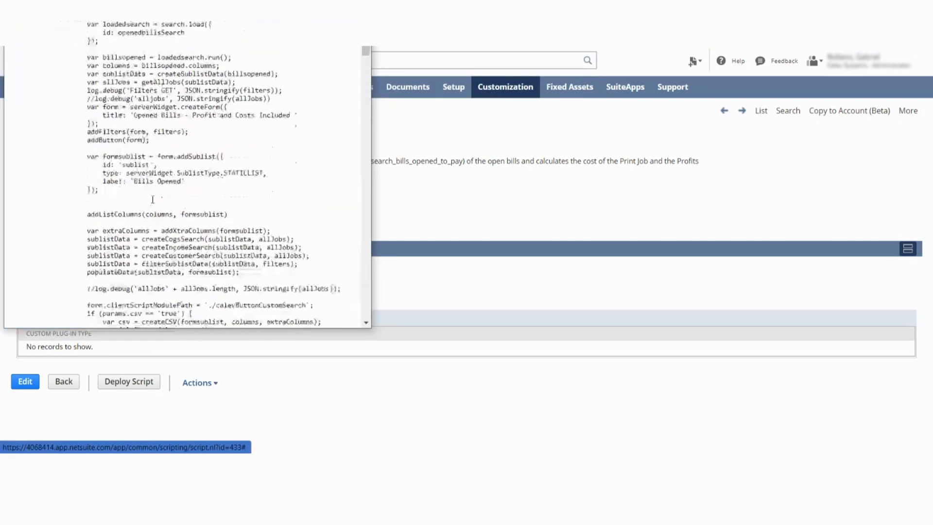
pyautogui.scroll(-3)
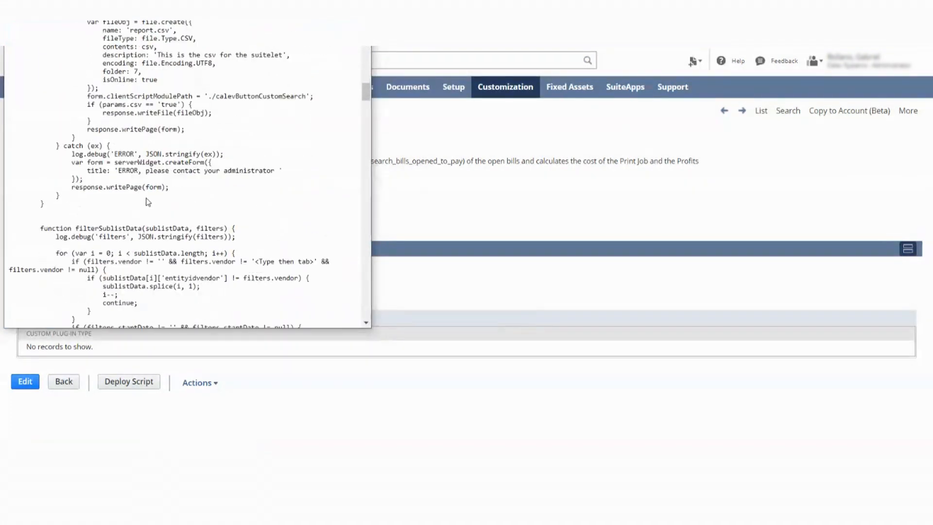
pyautogui.scroll(3)
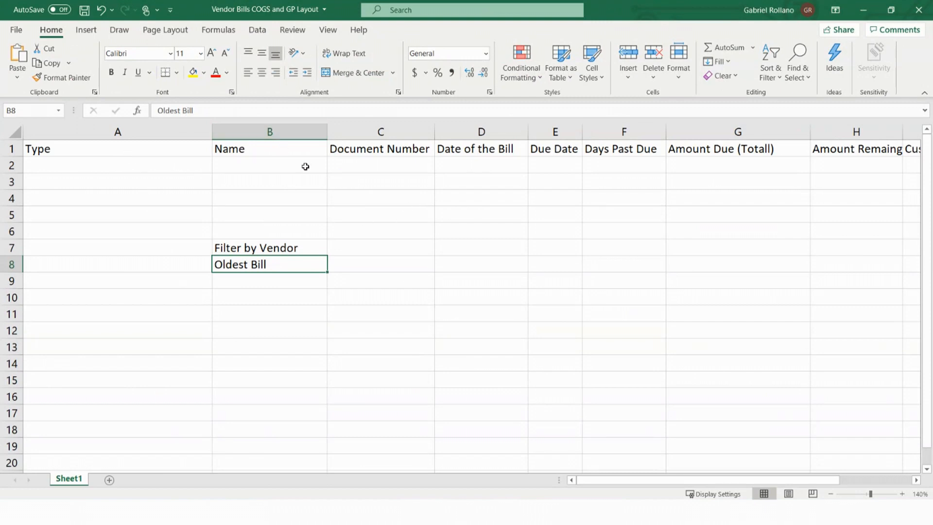
pyautogui.moveTo(482, 88)
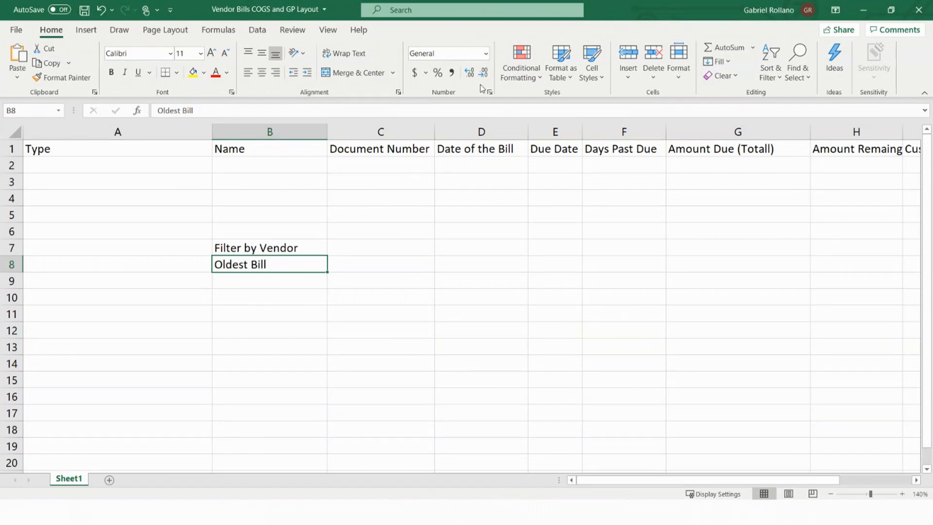
pyautogui.moveTo(631, 159)
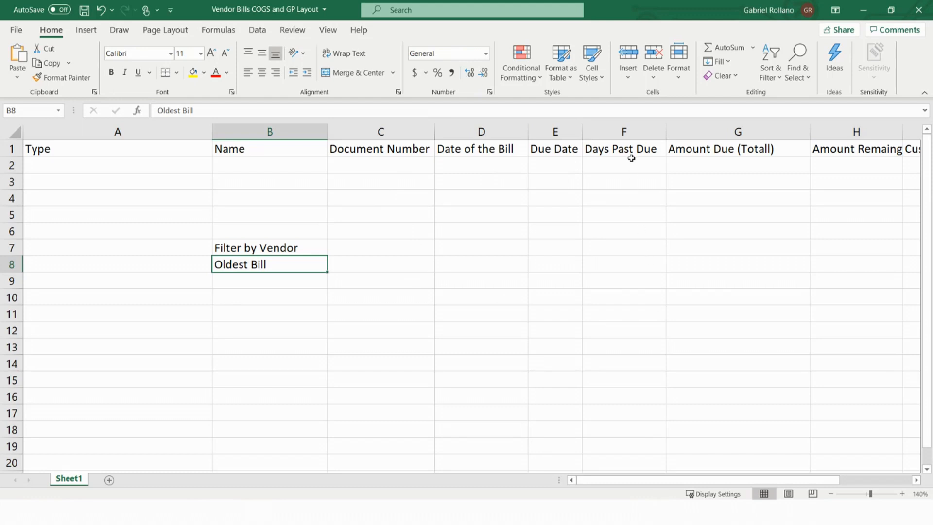
pyautogui.moveTo(787, 481)
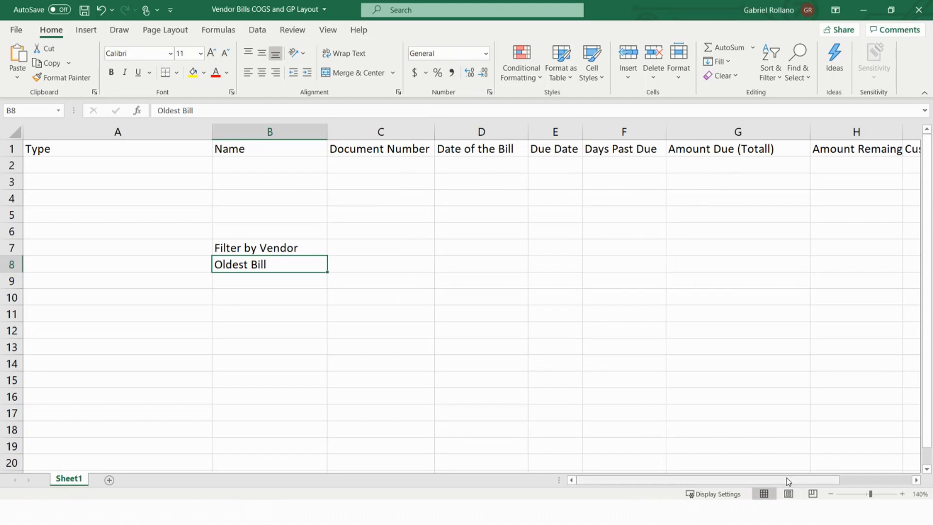
# - Widen column H and enter sample amounts 100 in G2 and 20 in H2
pyautogui.hscroll(3)
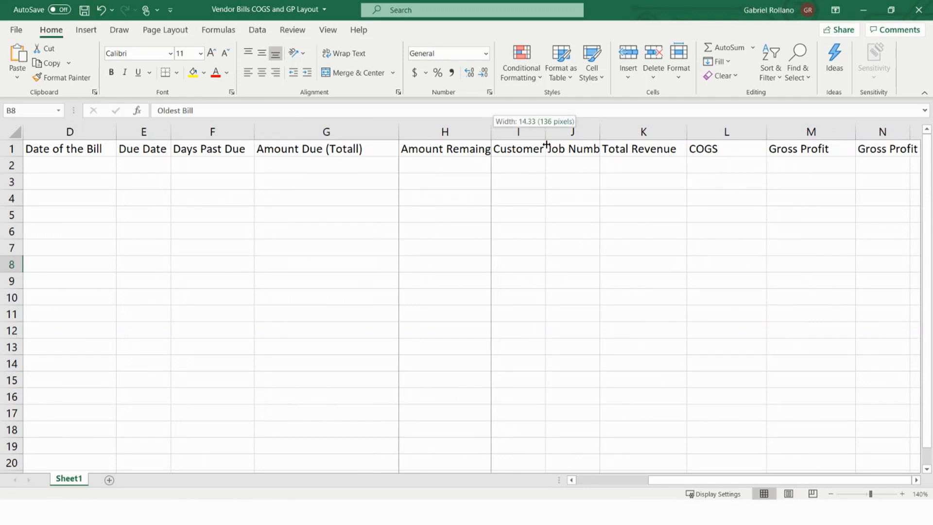
pyautogui.moveTo(491, 131); pyautogui.dragTo(551, 131)
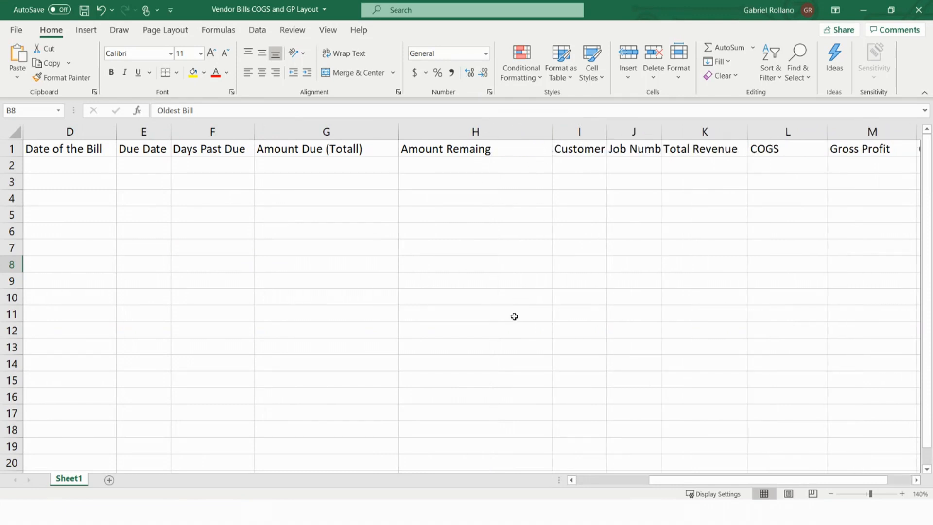
pyautogui.click(327, 164)
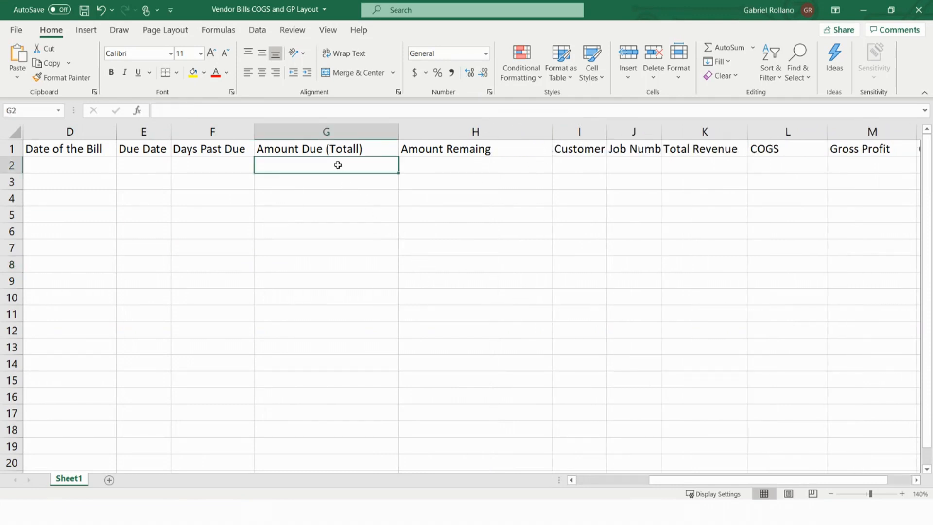
pyautogui.write('1000')
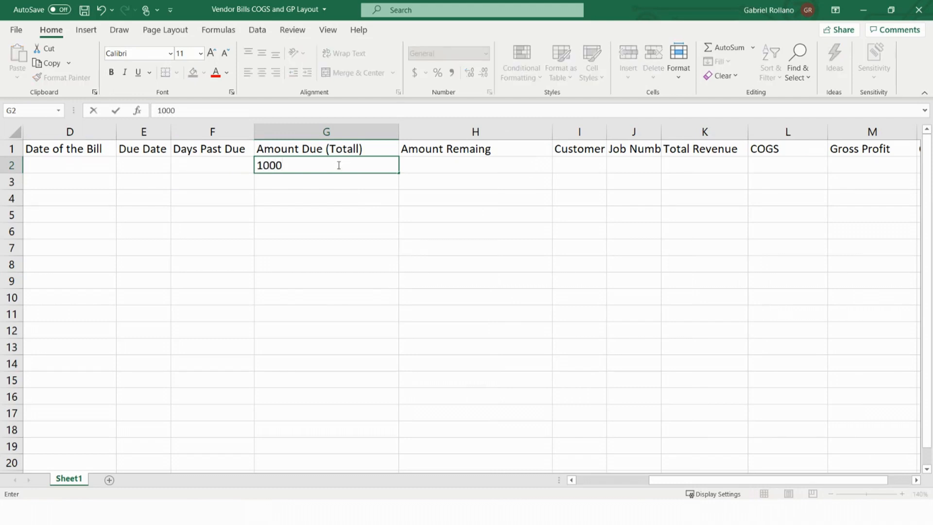
pyautogui.press('Backspace')
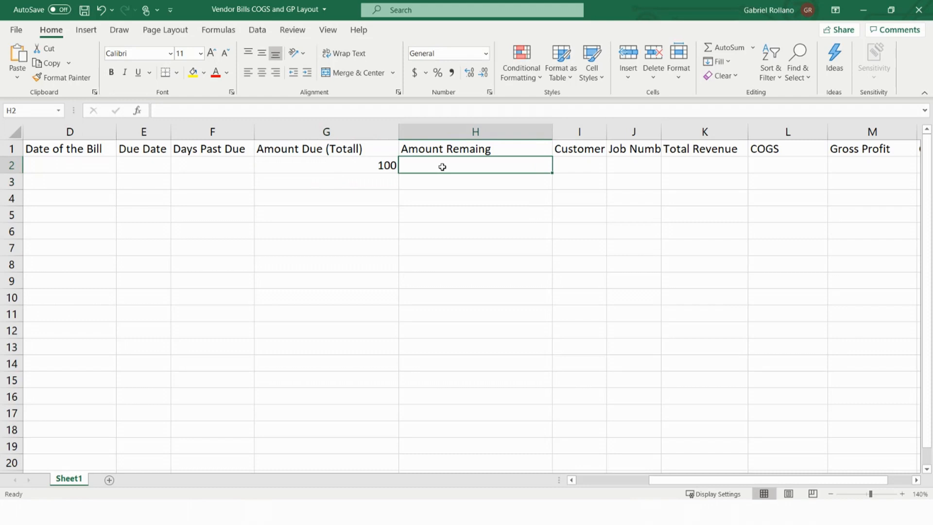
pyautogui.write('20')
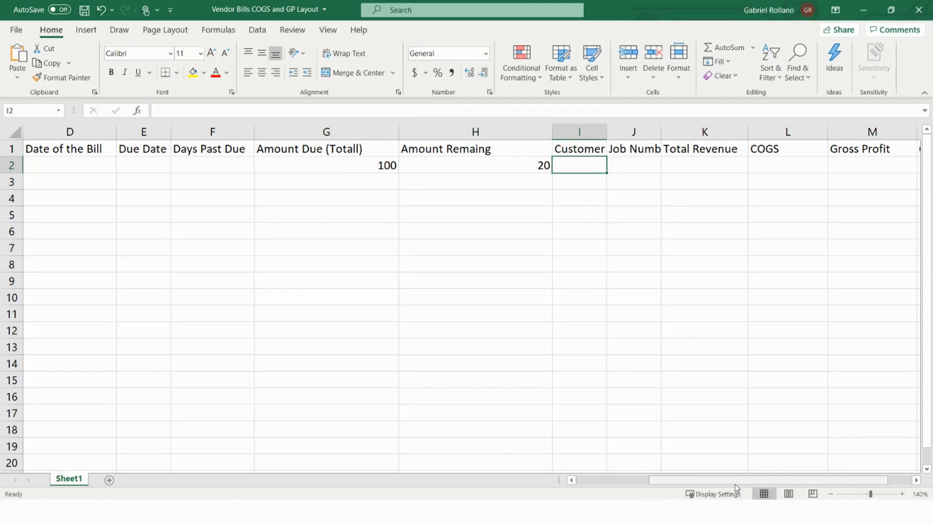
# - Review the Gross Profit Margin and Gross Profit headings in N1 and M1
pyautogui.hscroll(3)
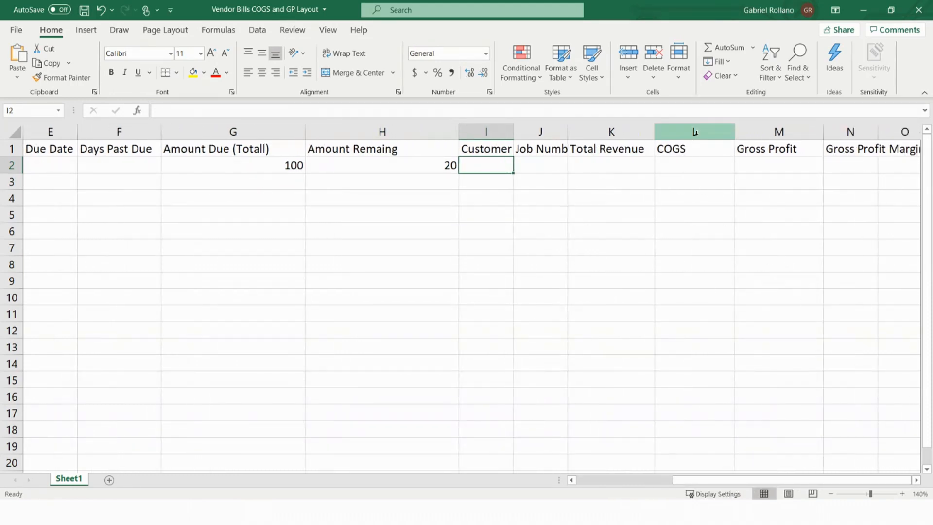
pyautogui.moveTo(693, 165)
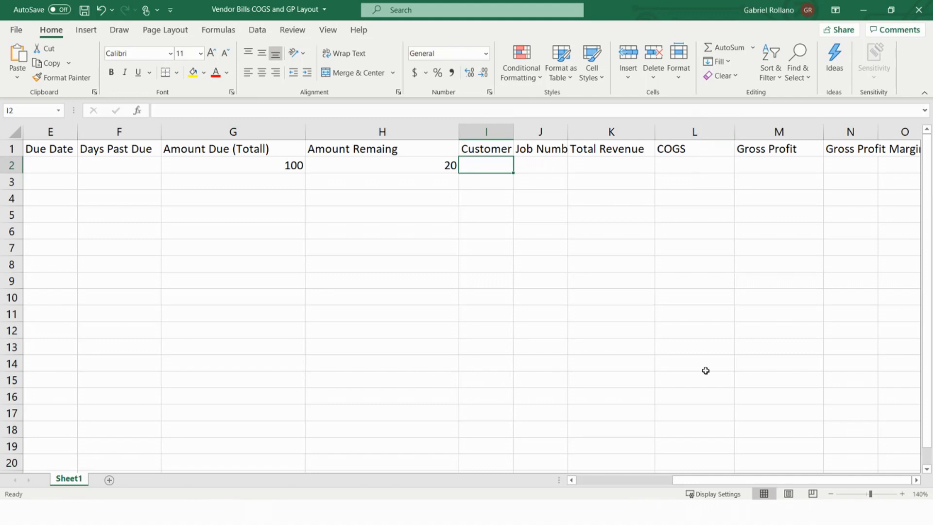
pyautogui.moveTo(929, 347)
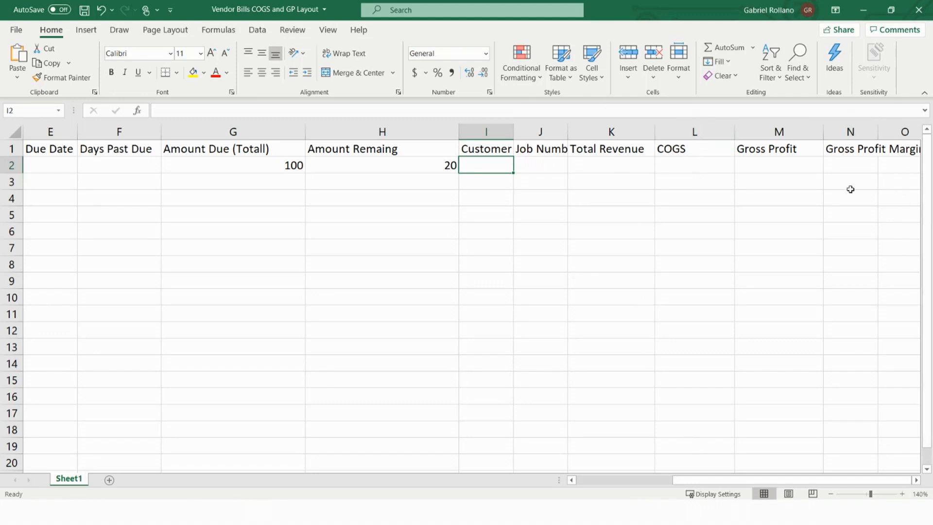
pyautogui.click(850, 149)
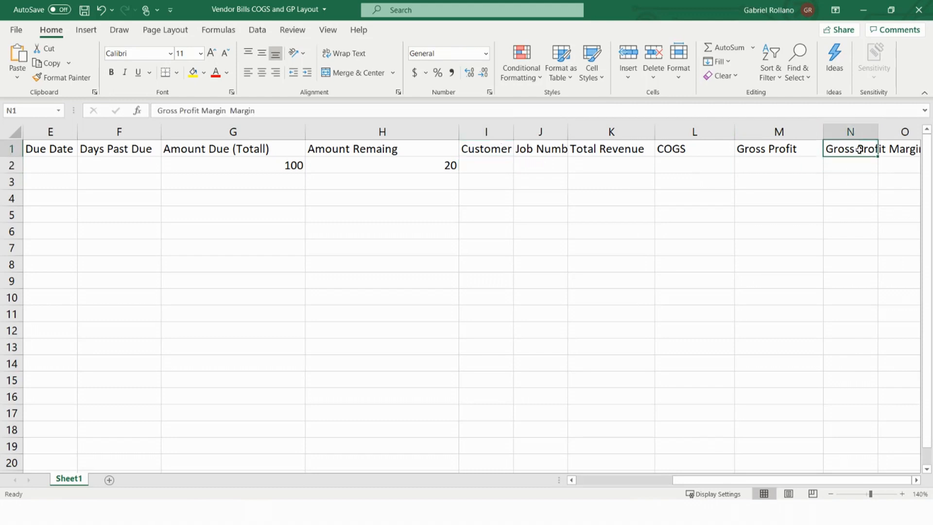
pyautogui.click(778, 148)
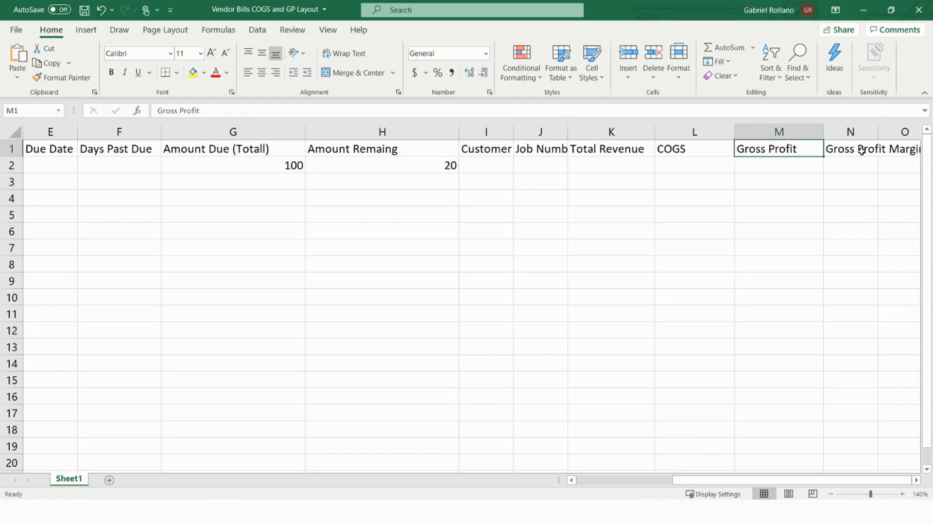
pyautogui.hscroll(-3)
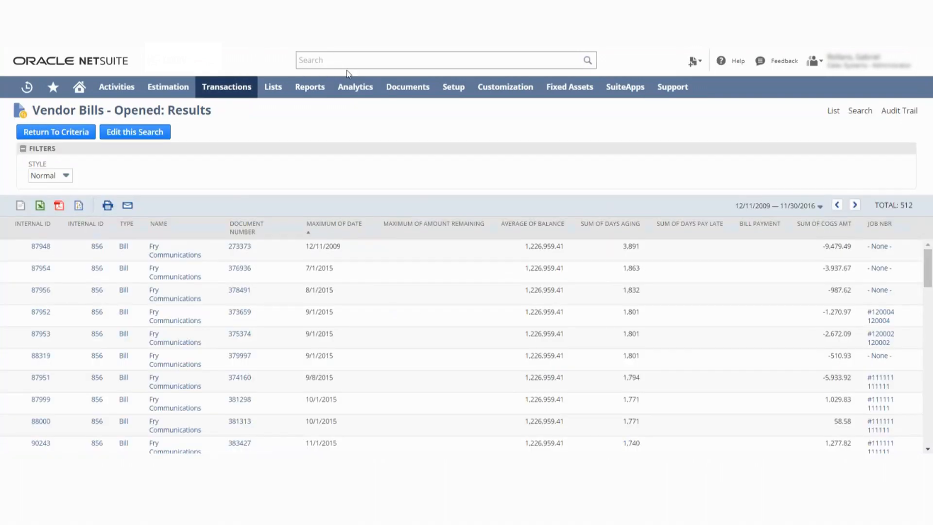
# - Search 'vendor -' and open the Vendor Bills - Opened (Test) saved search
pyautogui.write('vendor bills')
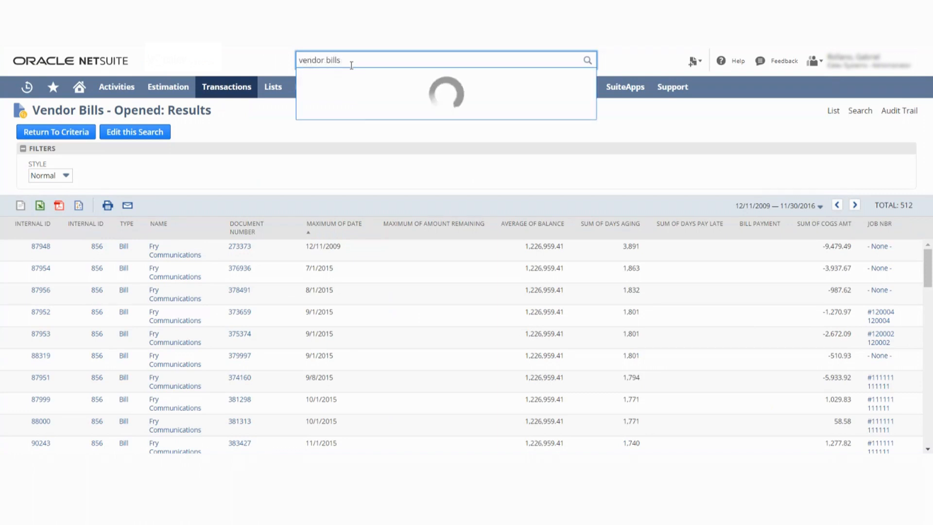
pyautogui.write('-')
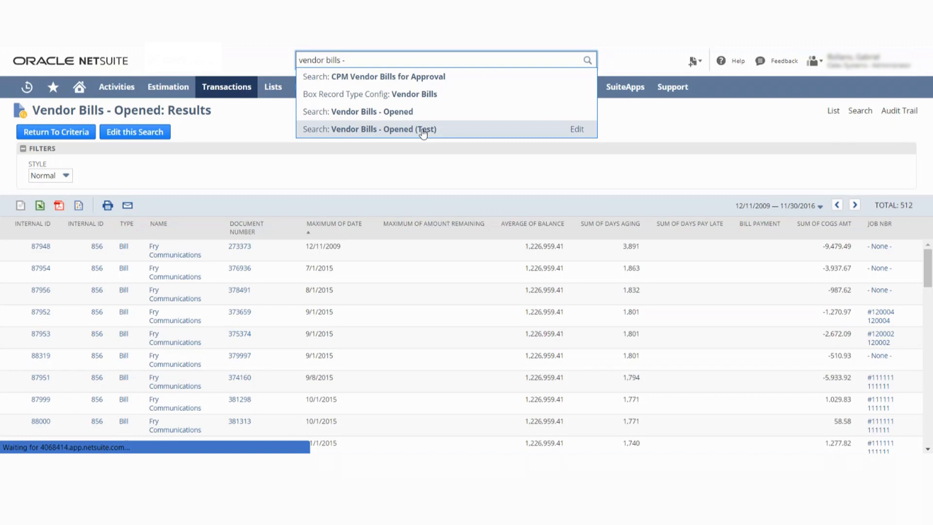
pyautogui.click(373, 129)
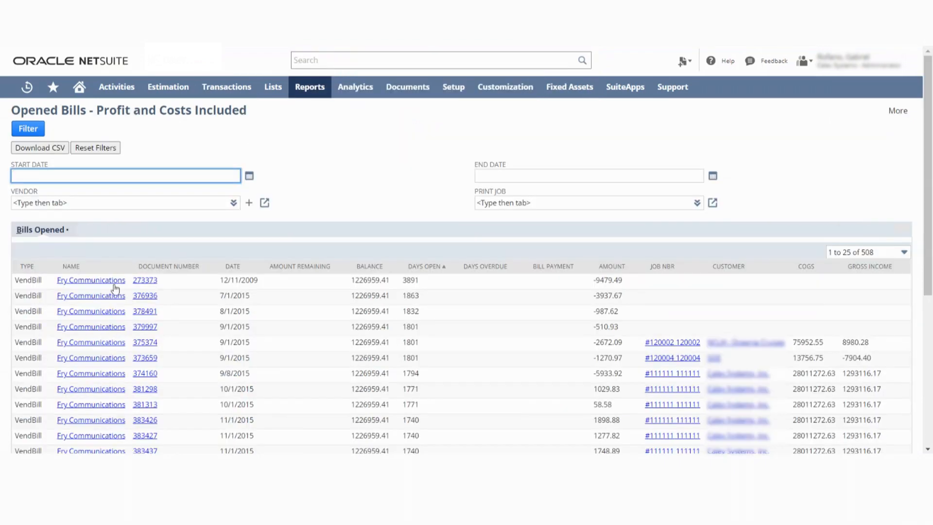
# - Create a new vendor bill from the header's create-new menu
pyautogui.scroll(-3)
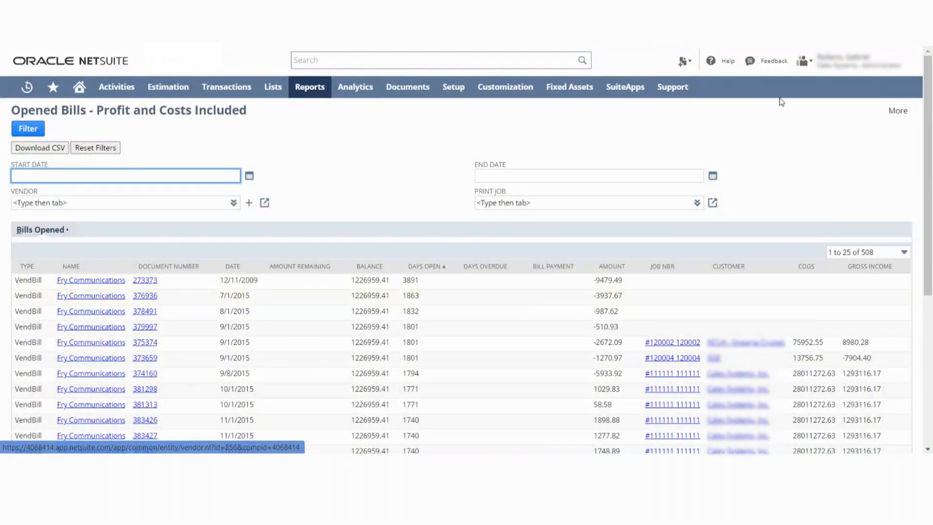
pyautogui.click(682, 60)
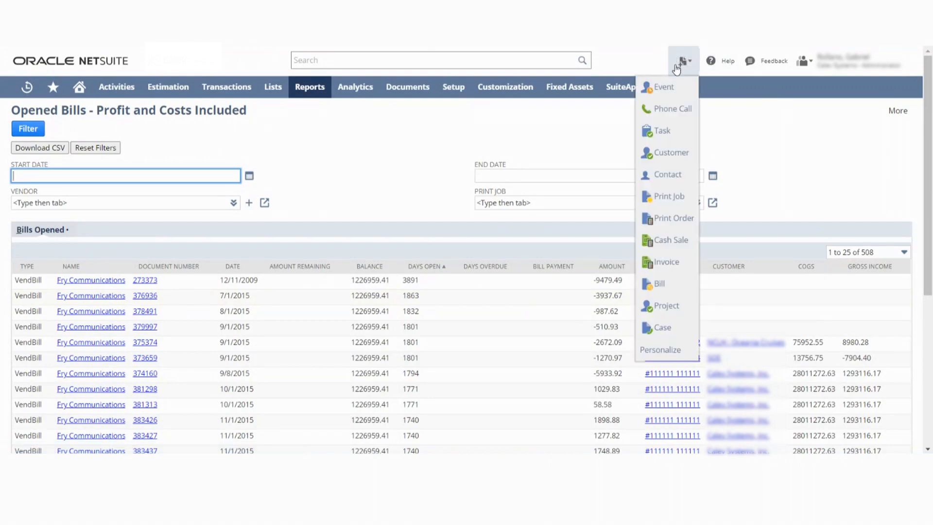
pyautogui.moveTo(663, 87)
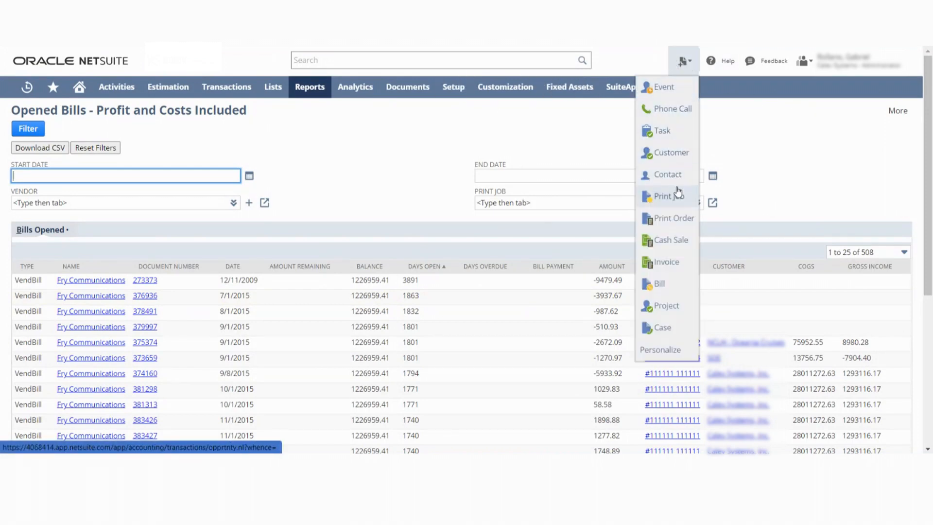
pyautogui.moveTo(666, 262)
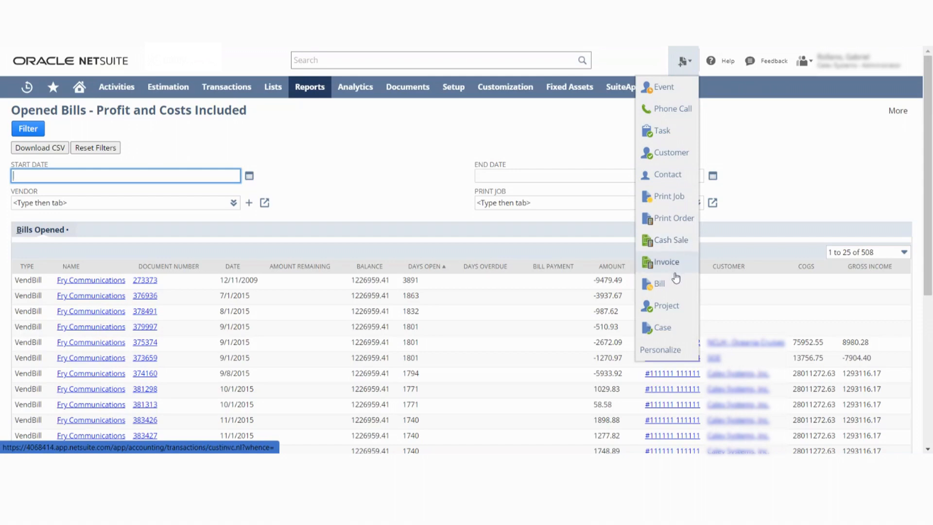
pyautogui.click(226, 87)
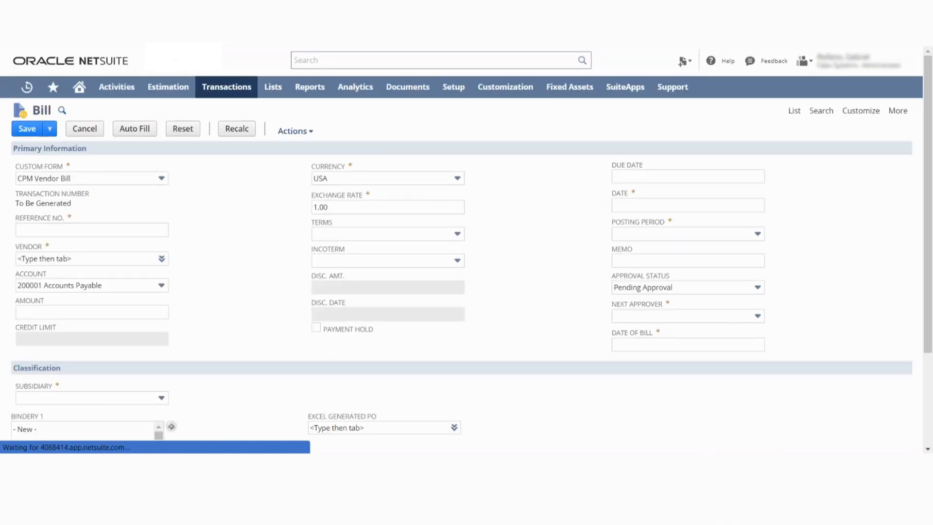
# - Focus the new bill's Vendor and Date of Bill fields
pyautogui.click(90, 258)
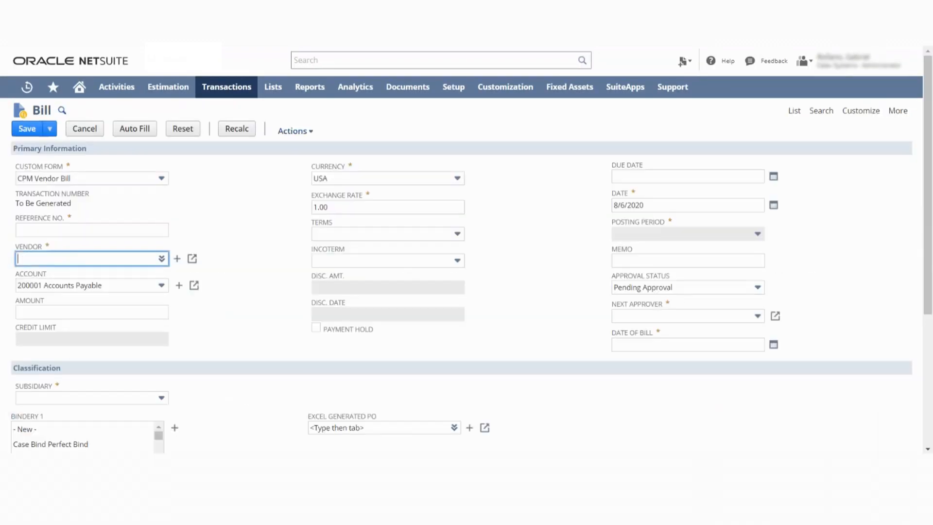
pyautogui.moveTo(410, 189)
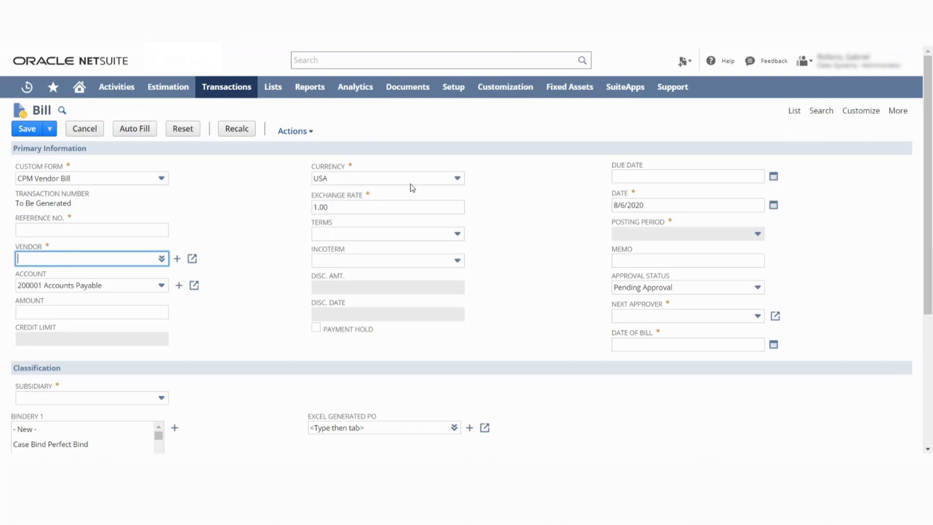
pyautogui.moveTo(263, 263)
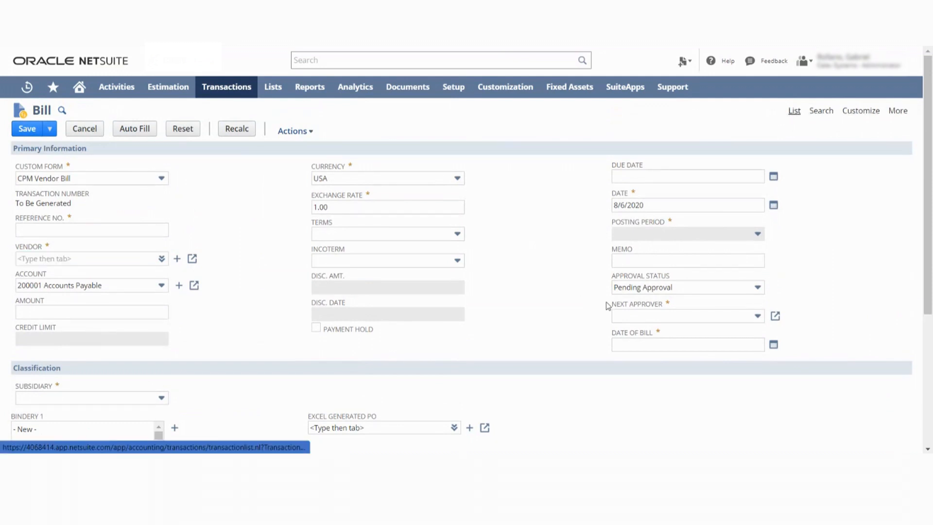
pyautogui.click(688, 344)
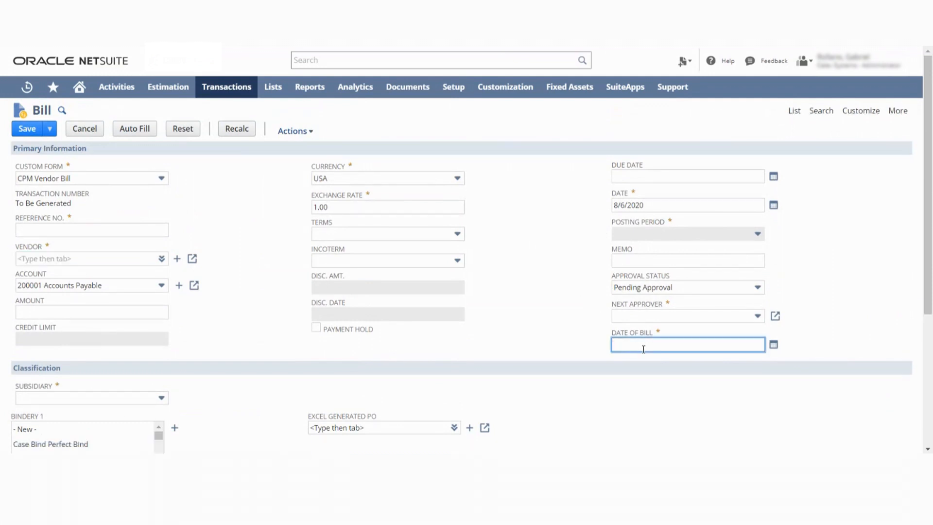
pyautogui.moveTo(535, 173)
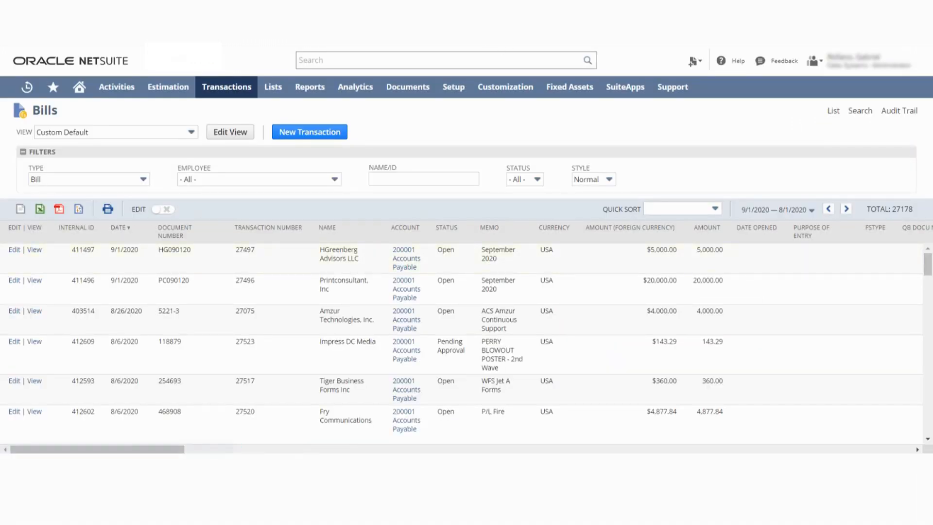
# - Open bill HG090120 and highlight its due date in the Custom subtab
pyautogui.click(34, 250)
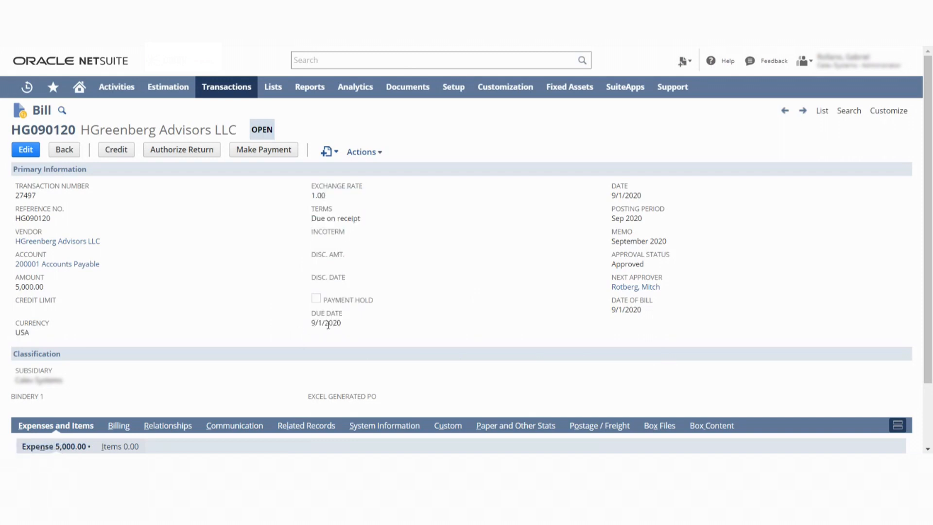
pyautogui.moveTo(350, 329)
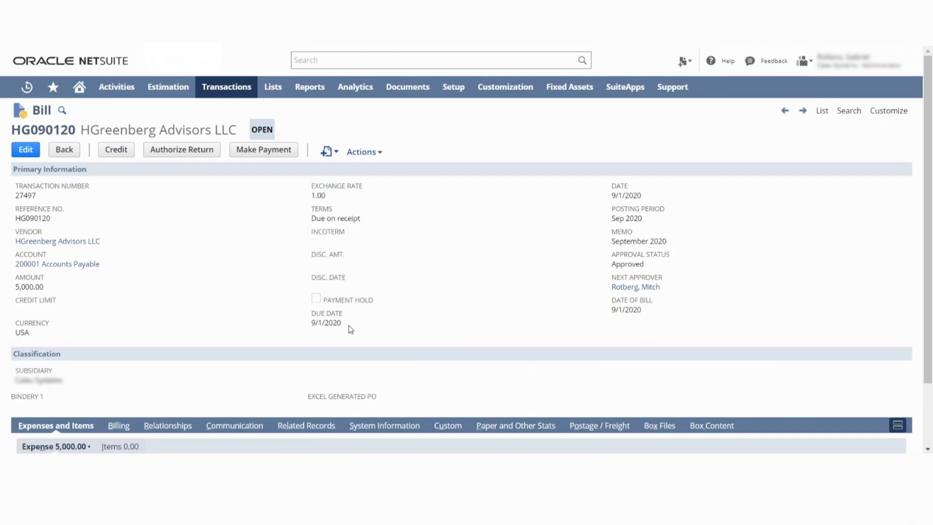
pyautogui.scroll(-3)
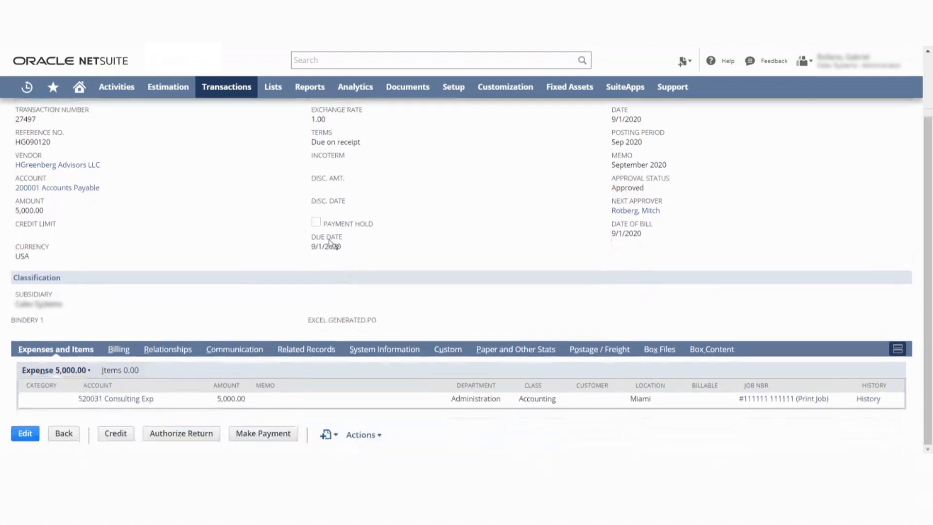
pyautogui.click(444, 349)
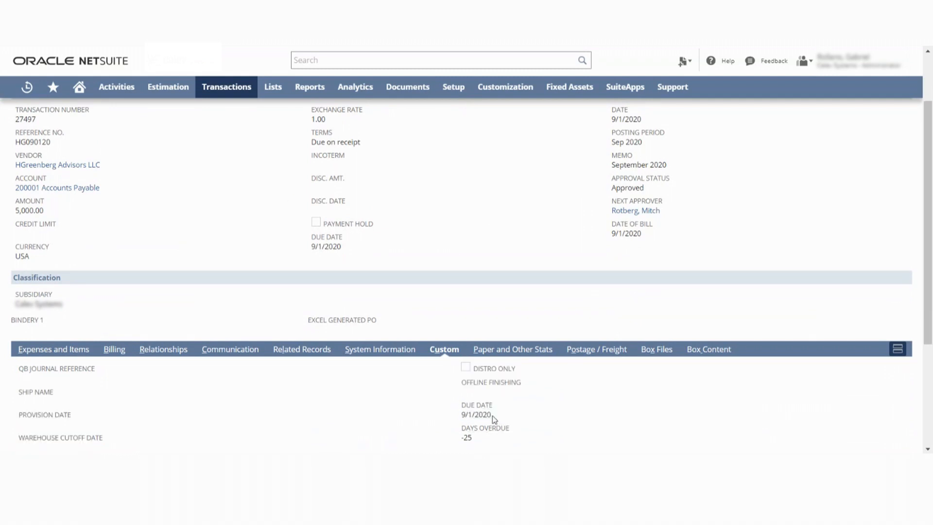
pyautogui.doubleClick(486, 414)
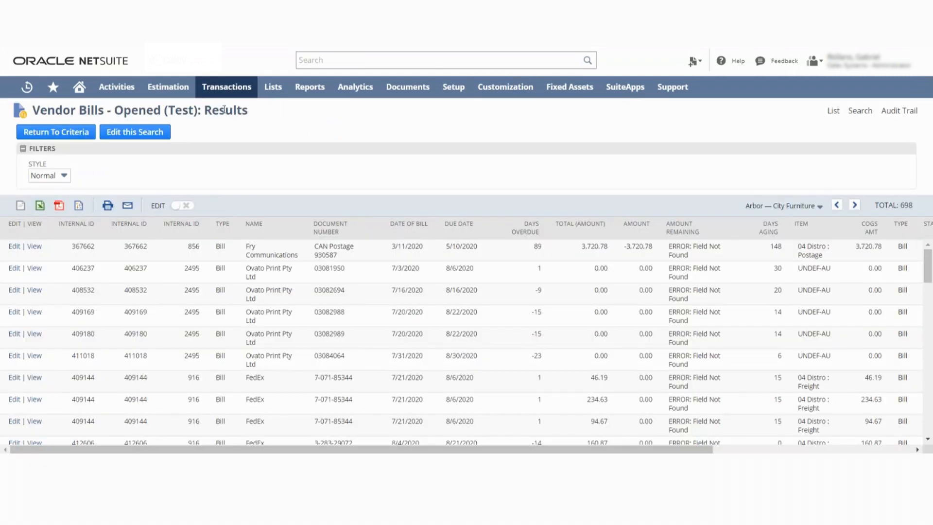
pyautogui.moveTo(409, 265)
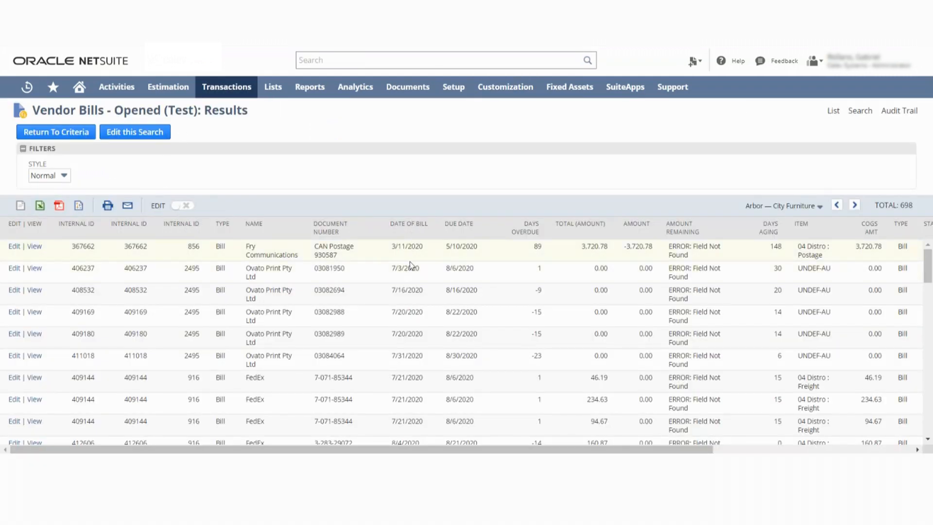
pyautogui.moveTo(457, 255)
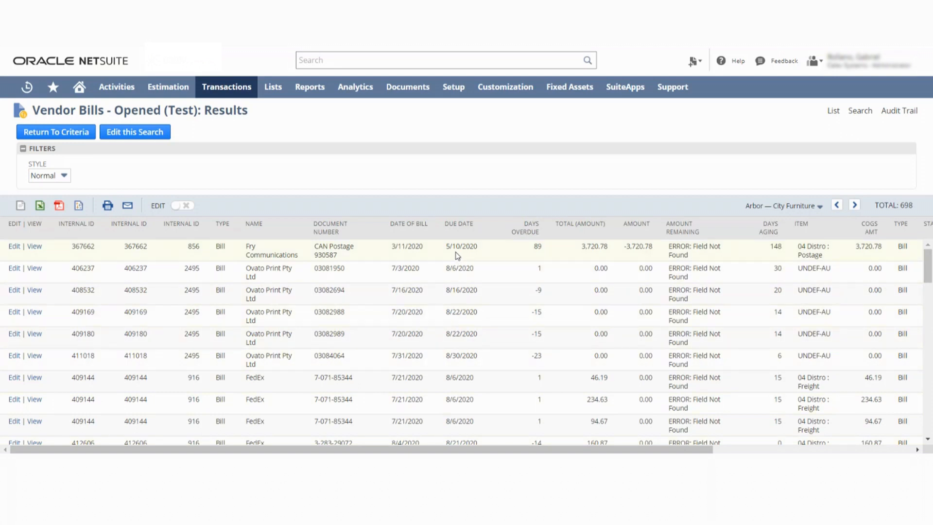
pyautogui.moveTo(535, 252)
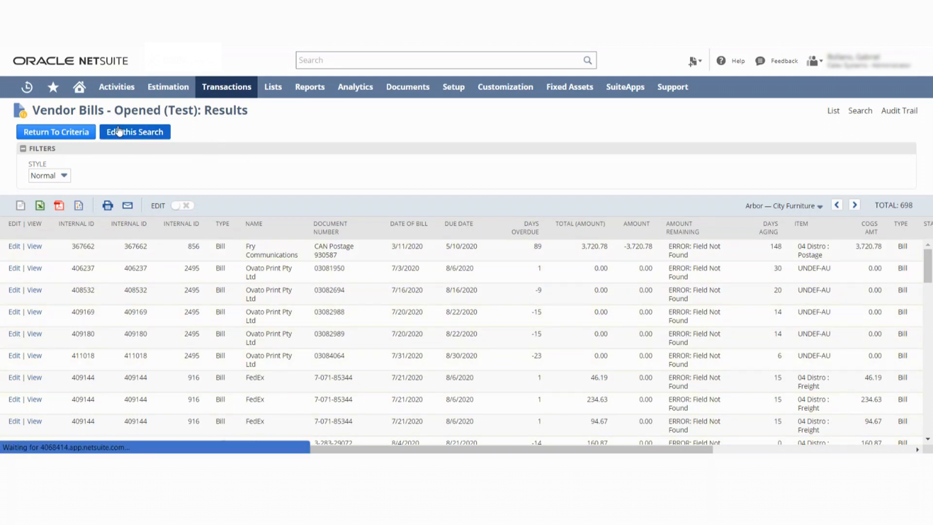
# - Edit the Vendor Bills - Opened (Test) saved search definition
pyautogui.click(135, 131)
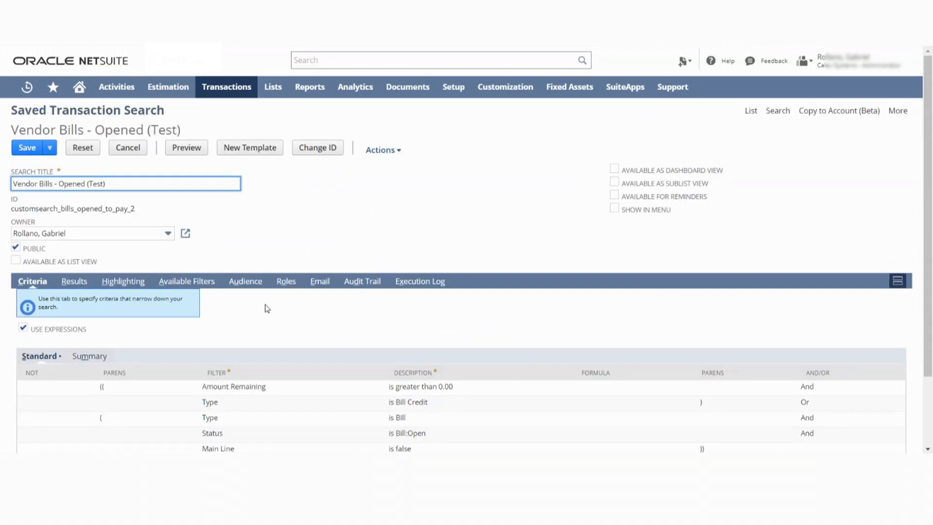
pyautogui.moveTo(74, 281)
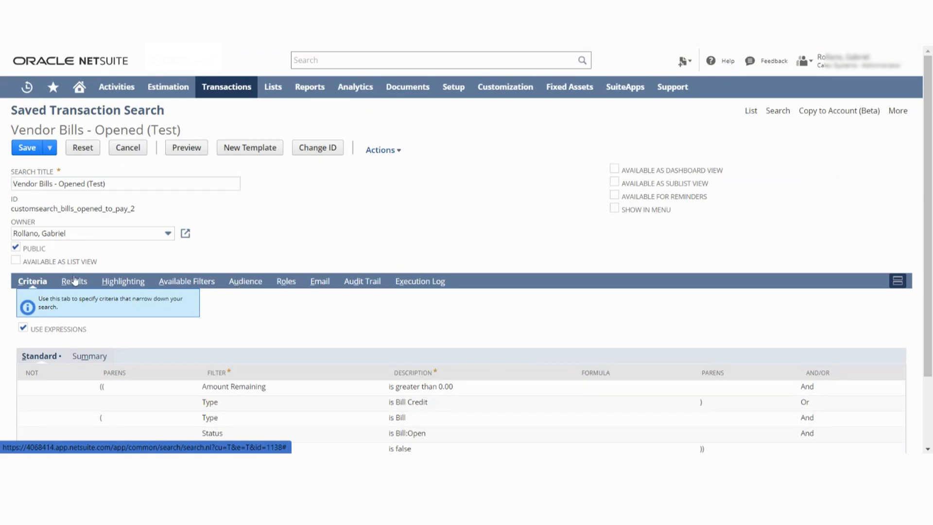
# - Review the Days Overdue formula ROUND({today}-{custbody20}, 0), then return to the Opened Bills report
pyautogui.click(74, 281)
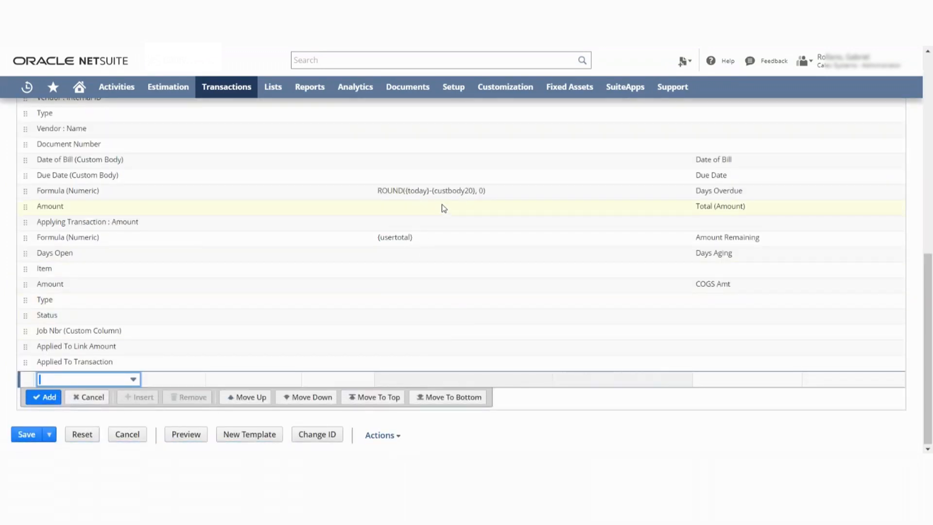
pyautogui.click(68, 190)
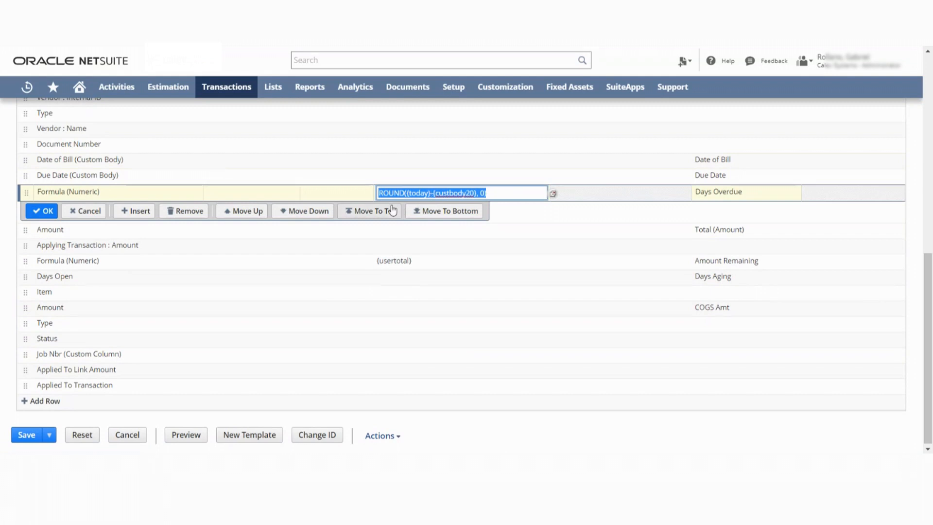
pyautogui.moveTo(70, 397)
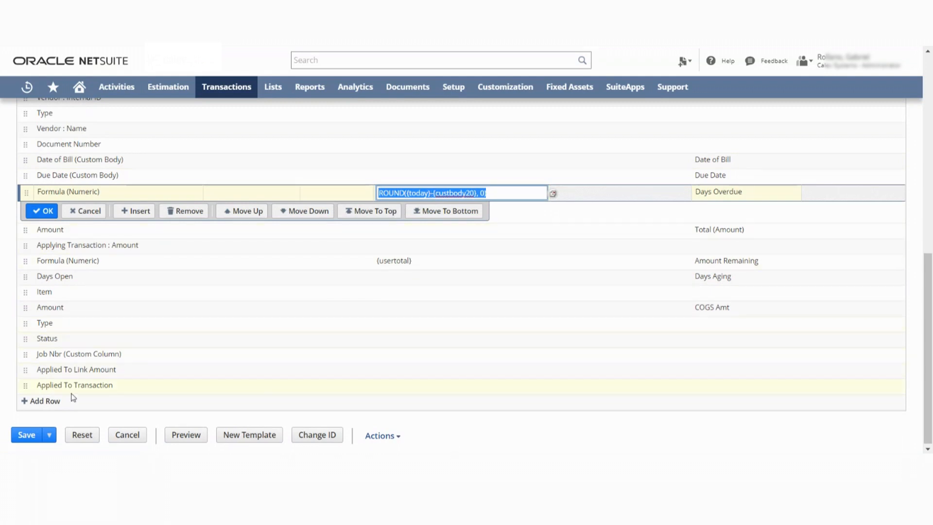
pyautogui.scroll(3)
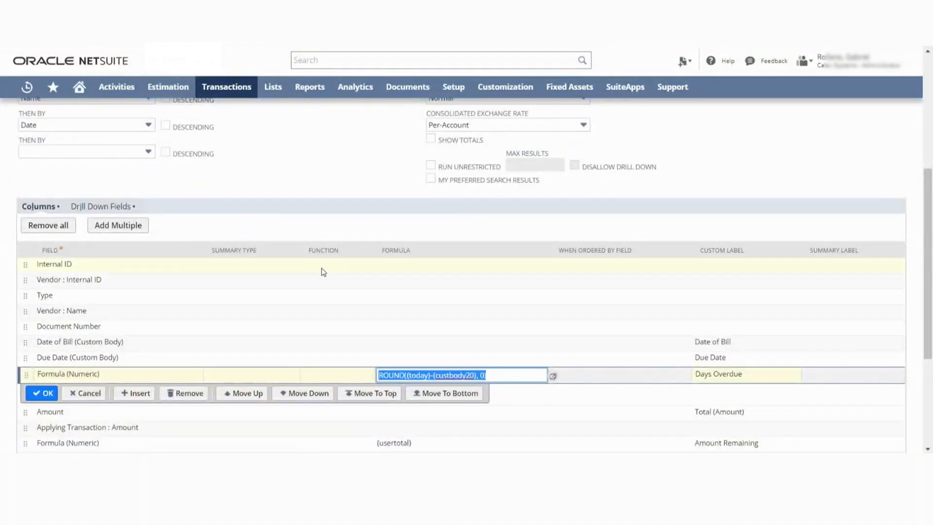
pyautogui.scroll(-3)
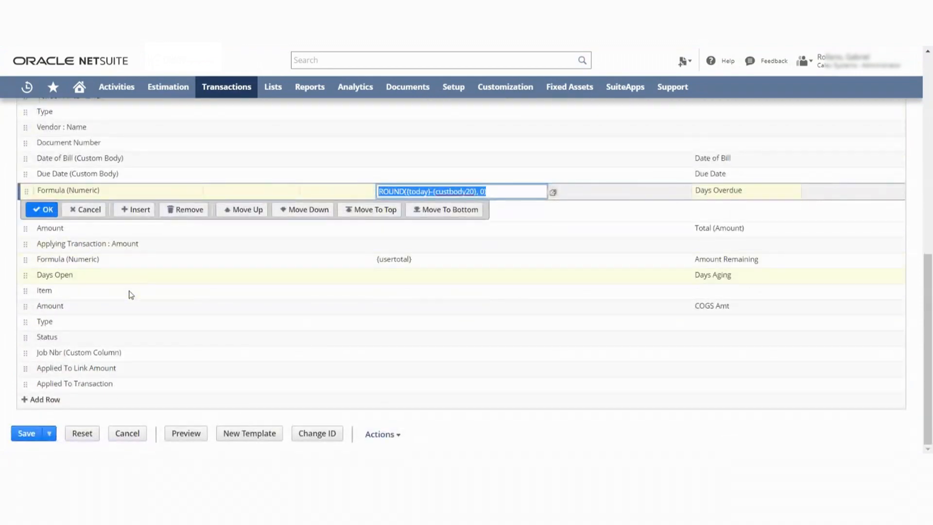
pyautogui.scroll(3)
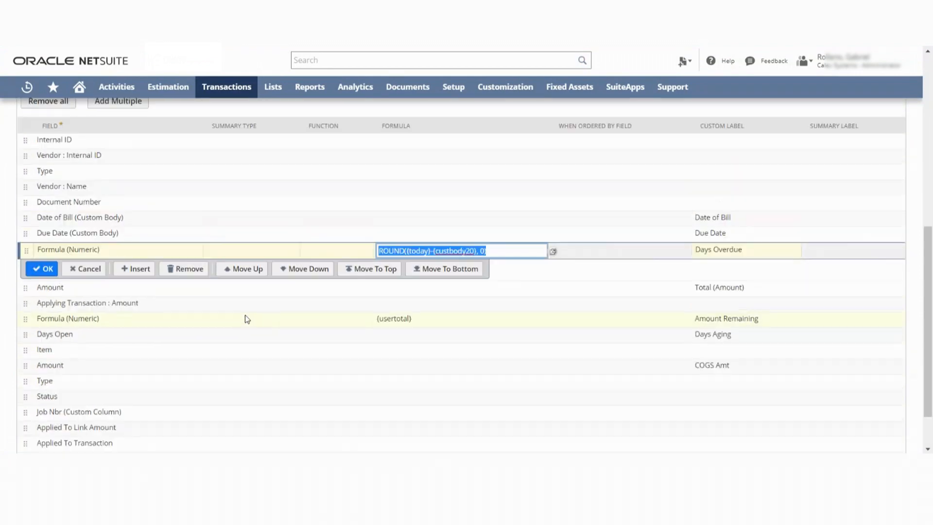
pyautogui.click(42, 268)
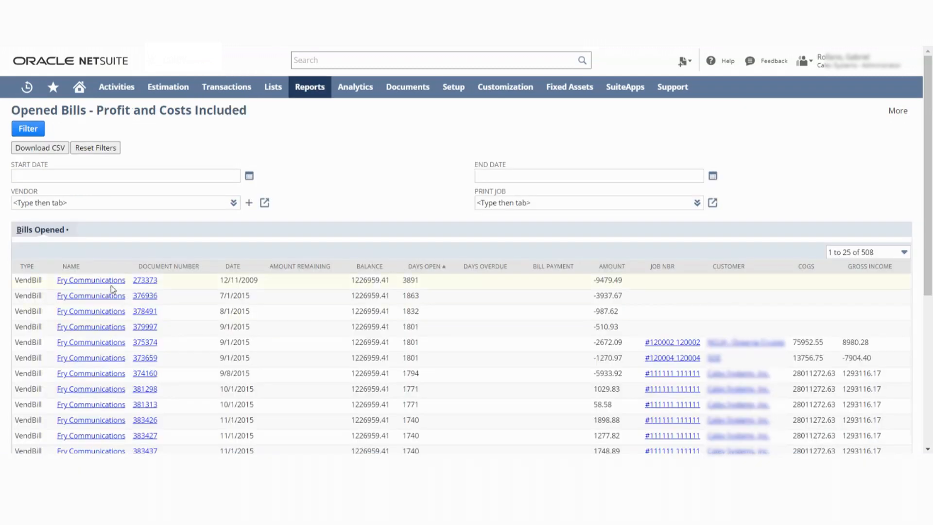
pyautogui.moveTo(59, 281)
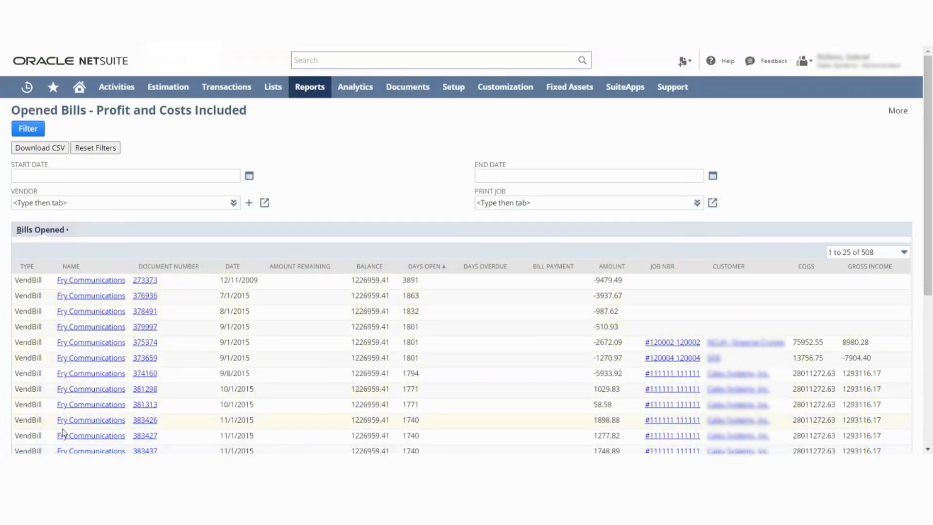
pyautogui.moveTo(514, 411)
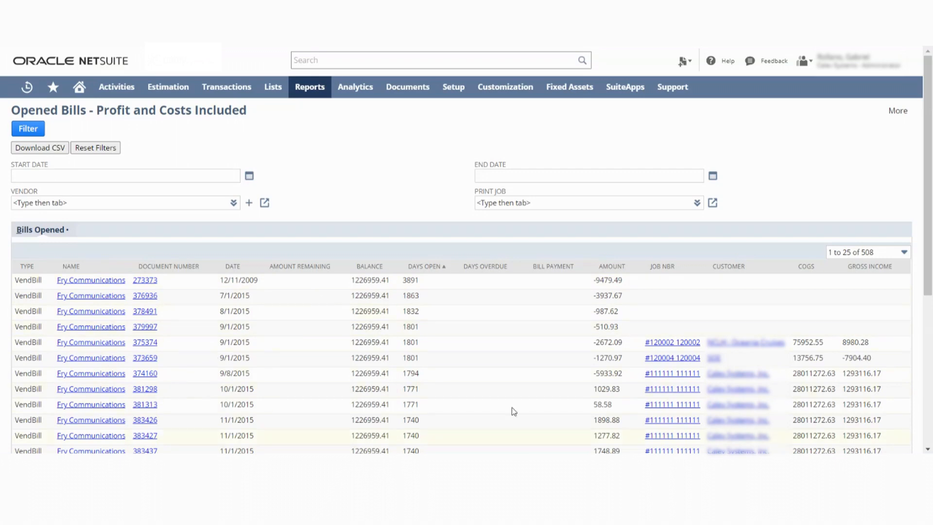